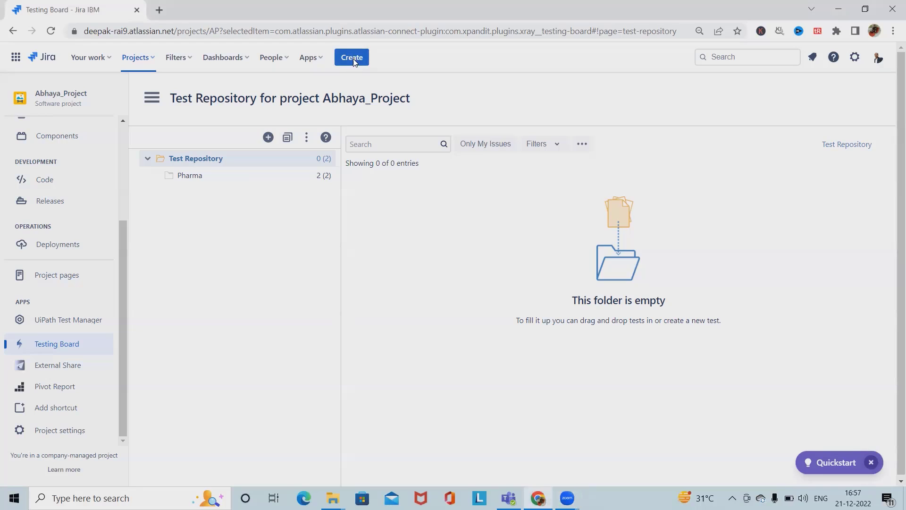
Start a new Test Plan issue in Abhaya_Project and enter the summary R1.0.
left_click(351, 57)
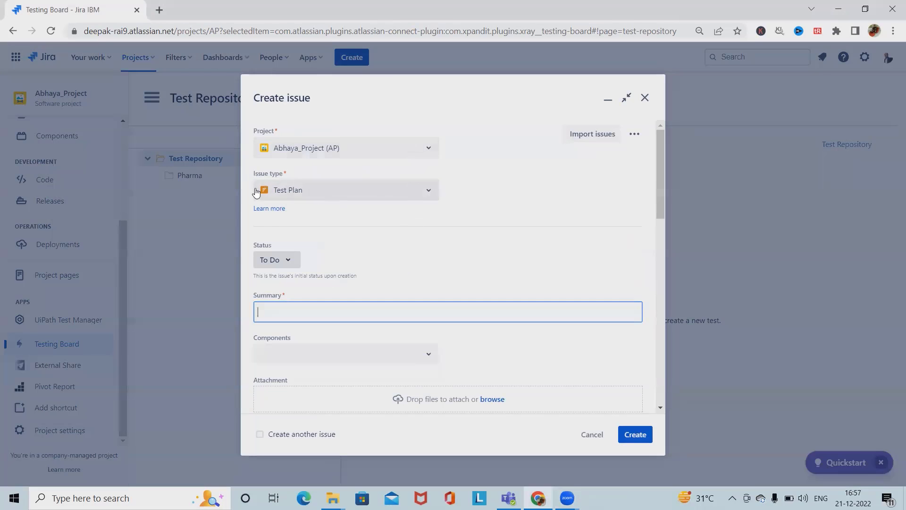
mouse_move(267, 189)
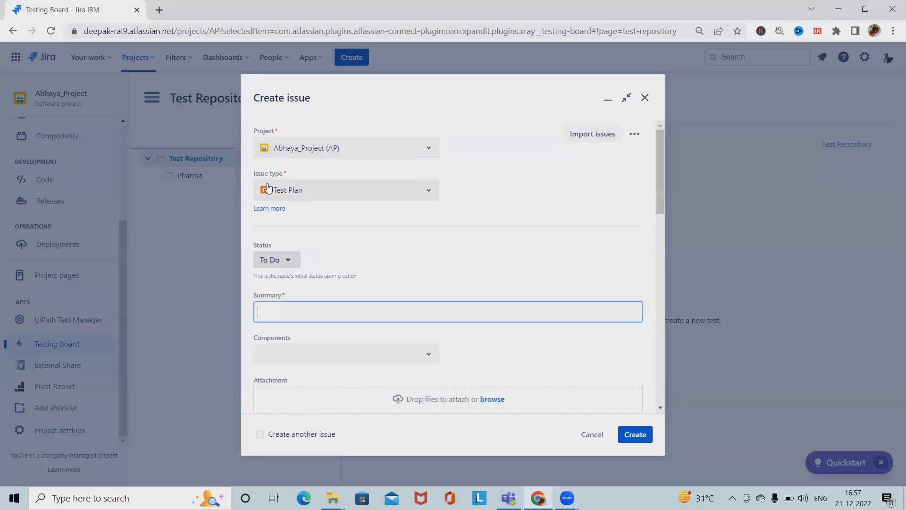
left_click(345, 189)
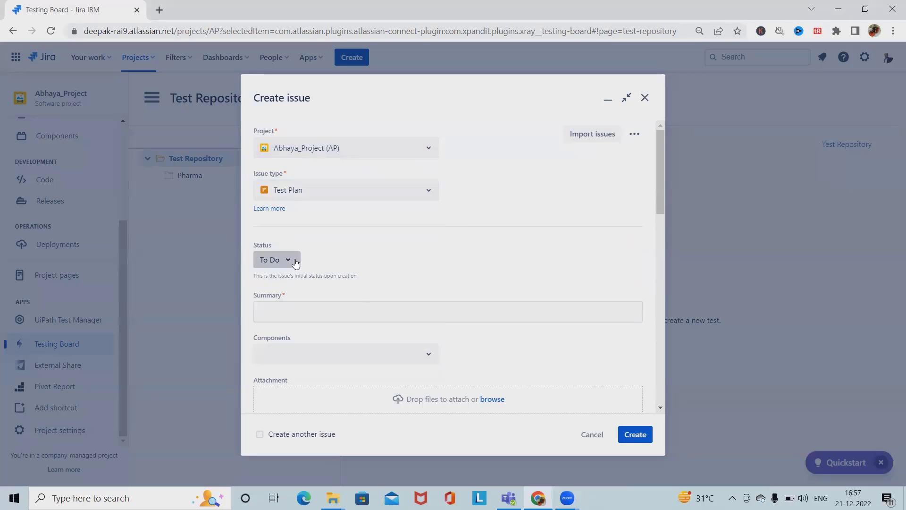
mouse_move(306, 265)
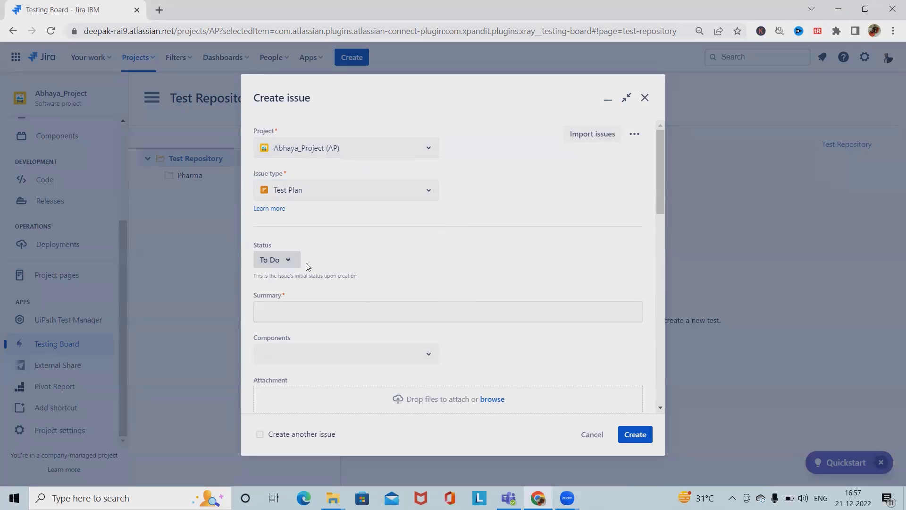
left_click(447, 311)
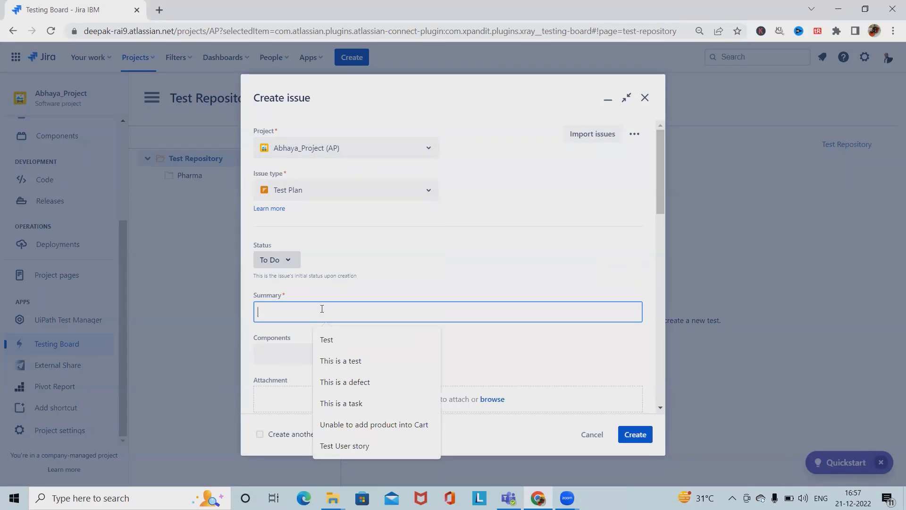
type("Buil")
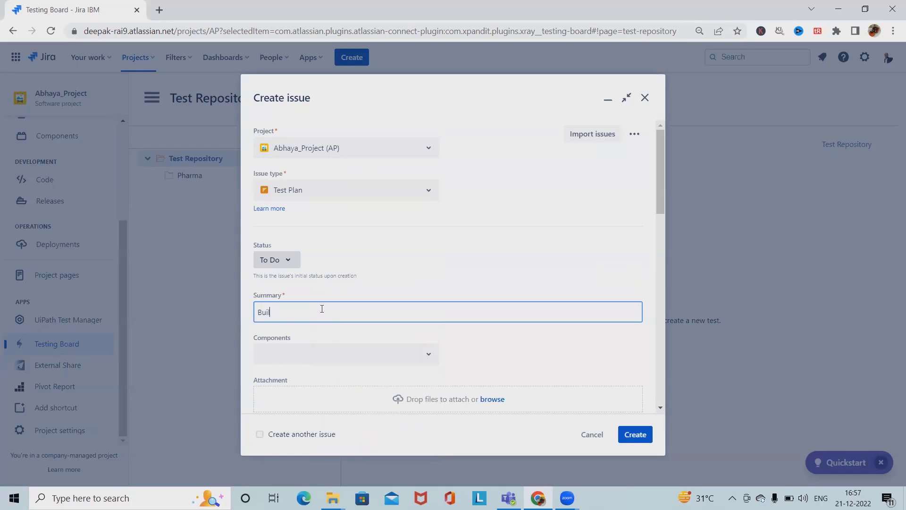
type("R1")
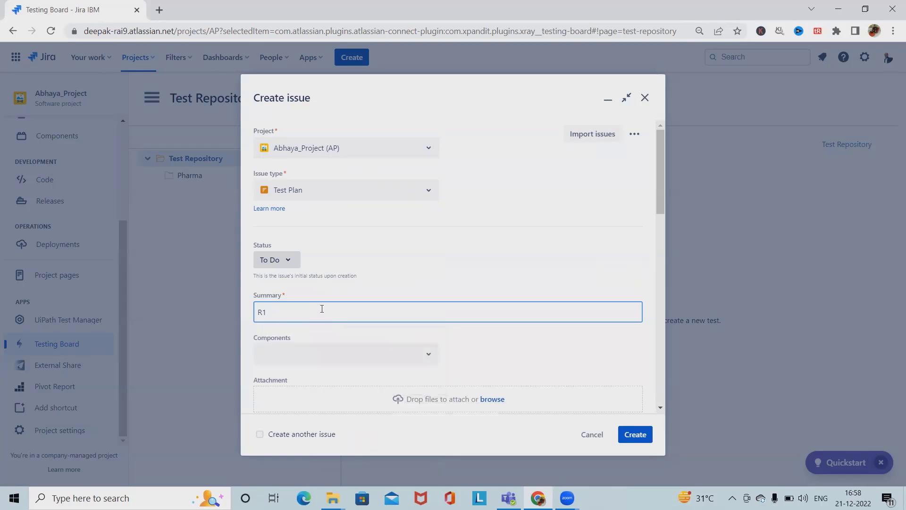
type(".0")
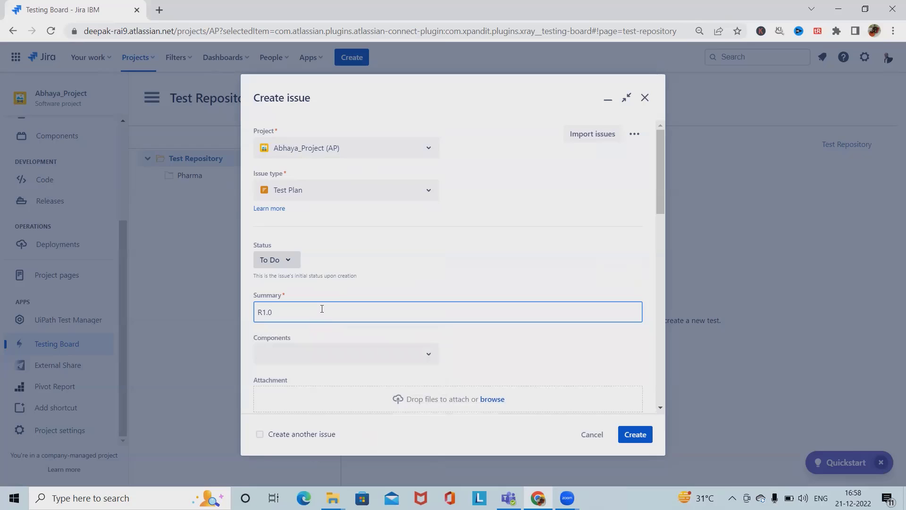
Pick the Hot Fixes component, set Resolution to Done and create the test plan AP-105.
left_click(346, 353)
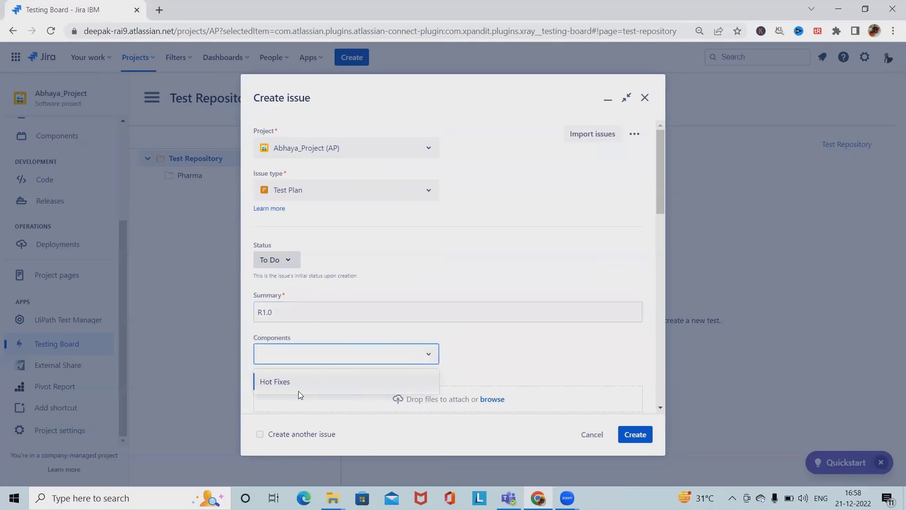
mouse_move(286, 388)
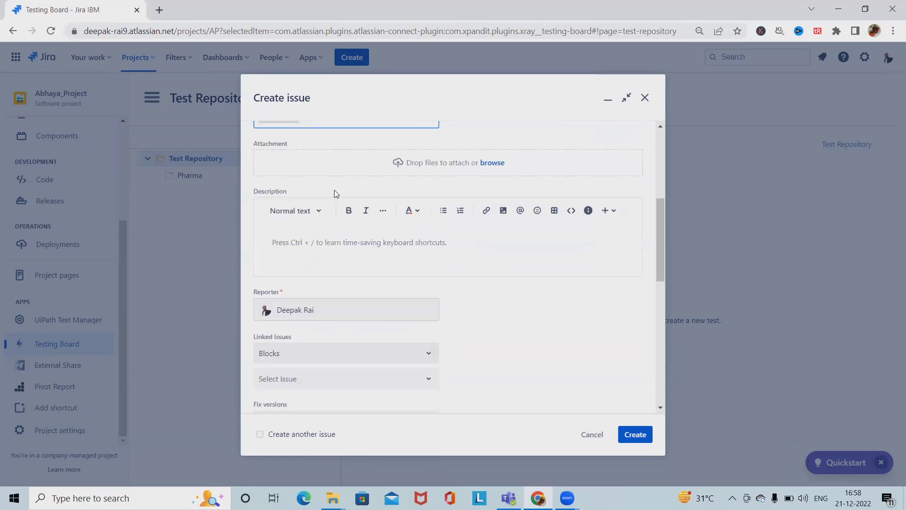
scroll("down", 3)
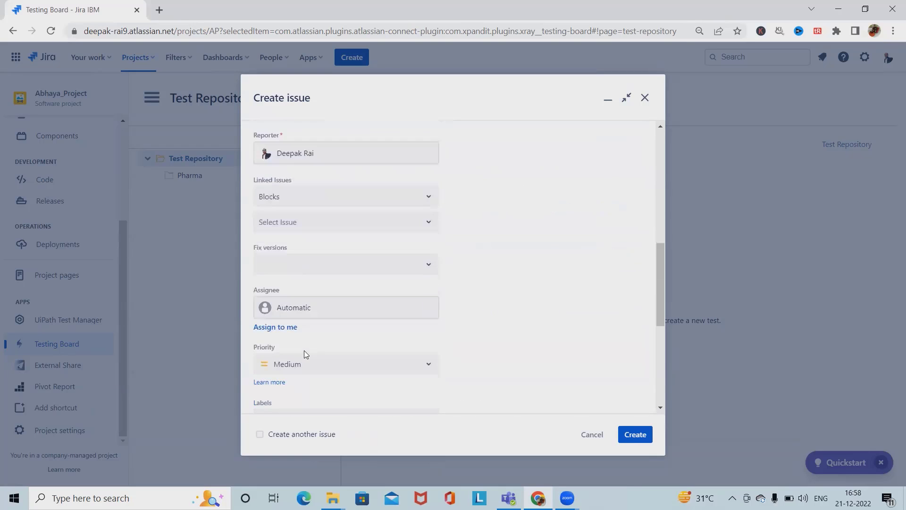
scroll("down", 3)
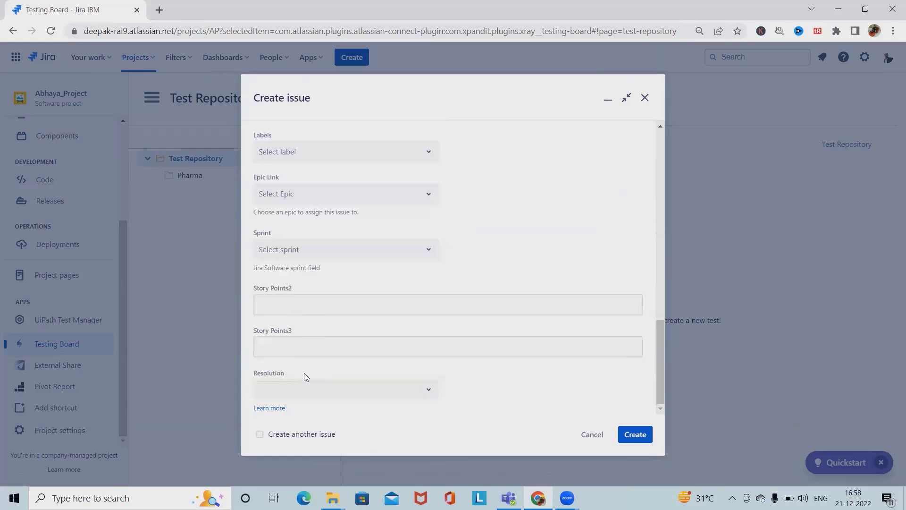
left_click(346, 388)
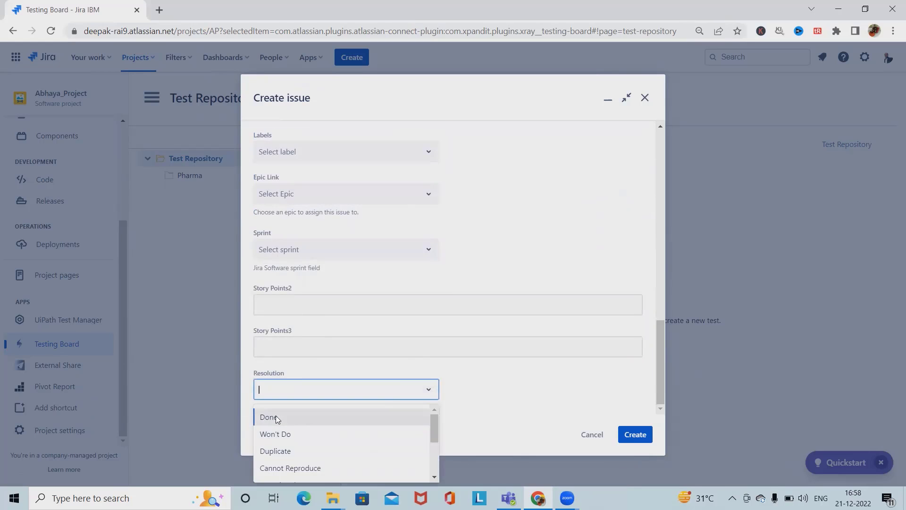
left_click(269, 416)
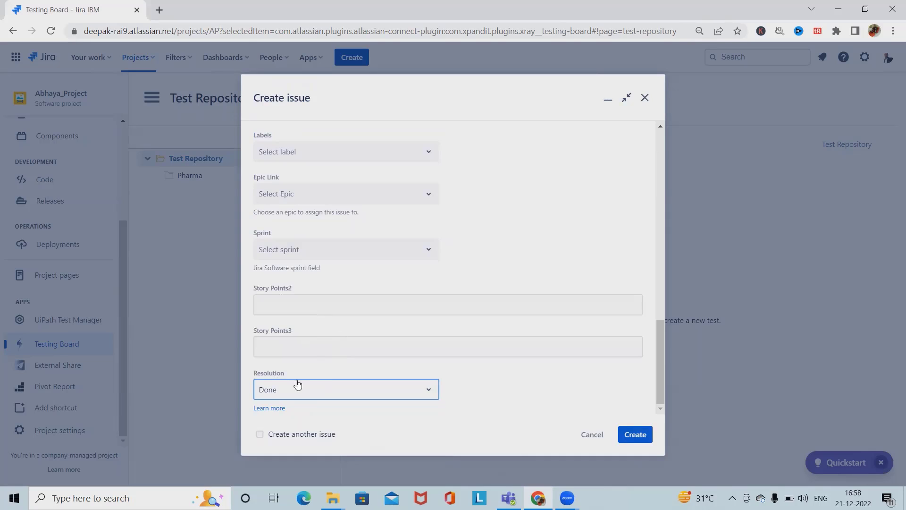
mouse_move(334, 426)
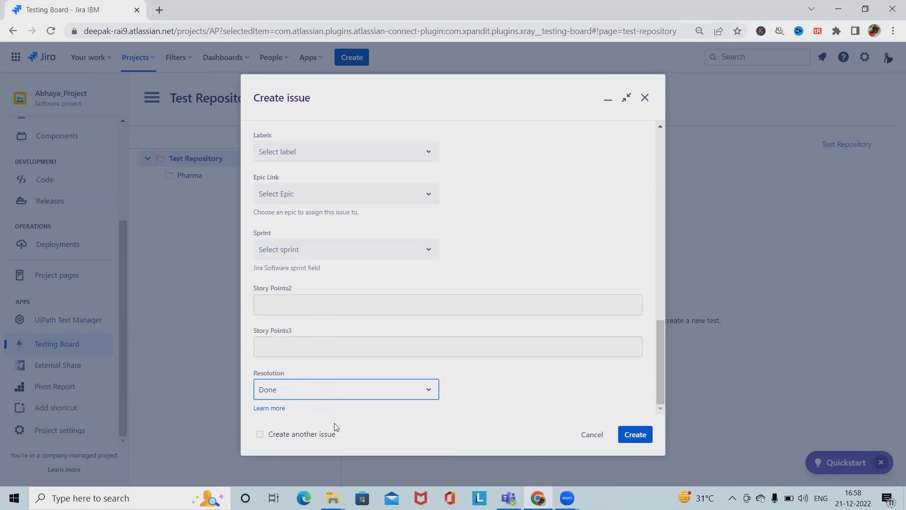
left_click(634, 434)
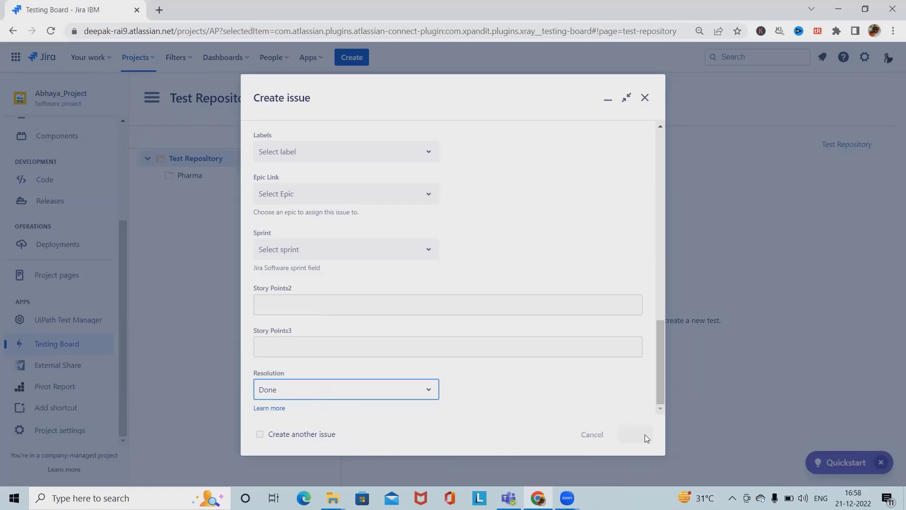
left_click(635, 435)
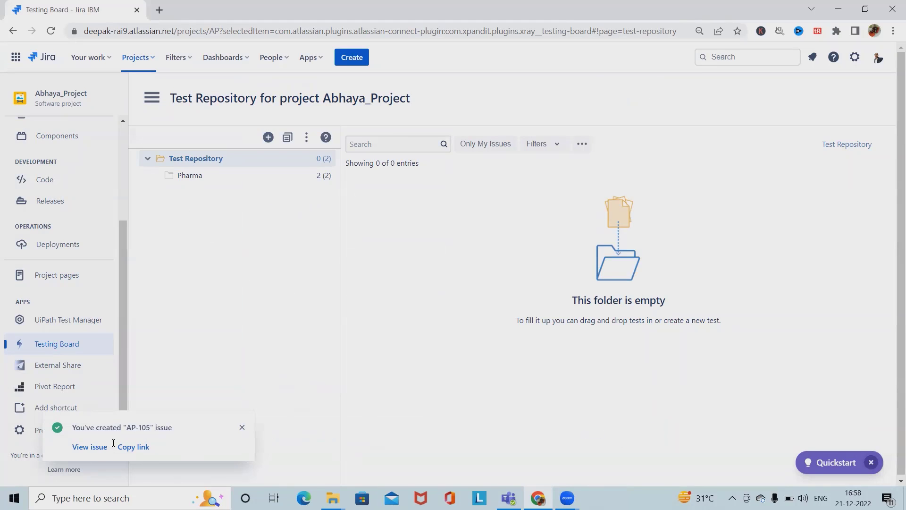
left_click(88, 449)
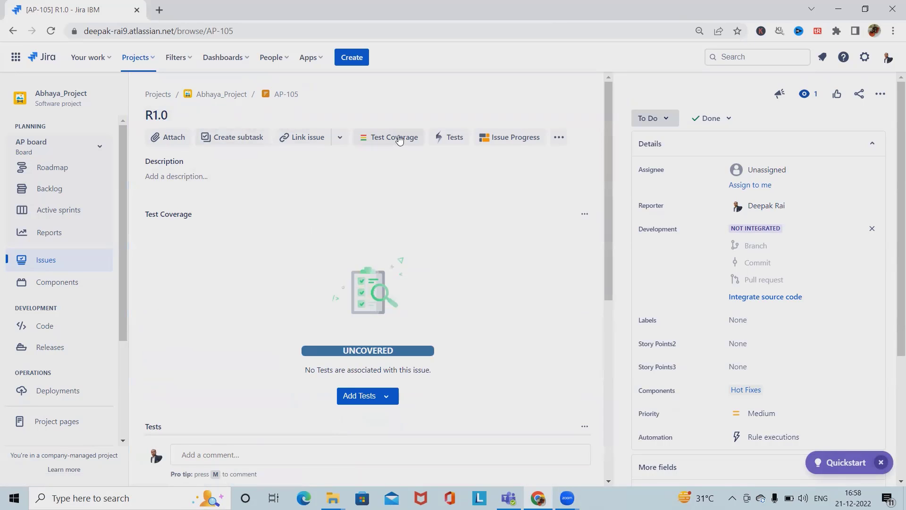
mouse_move(454, 137)
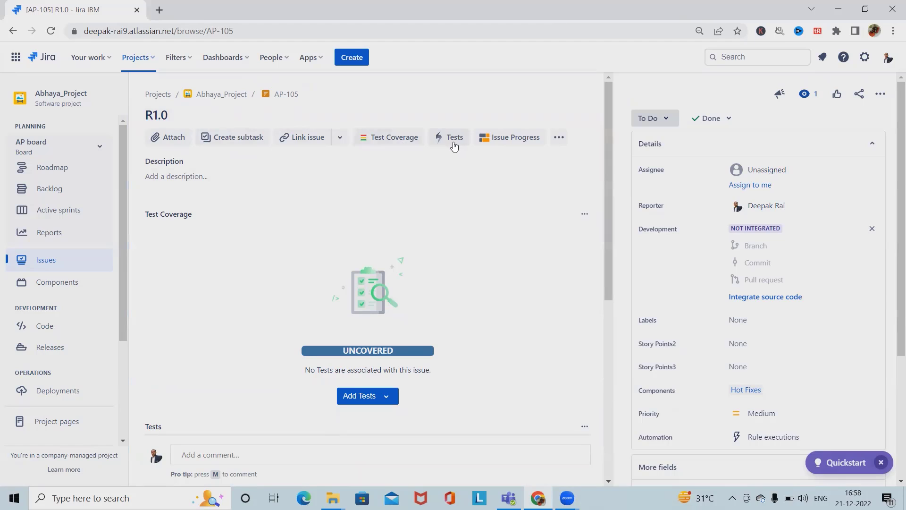
mouse_move(455, 141)
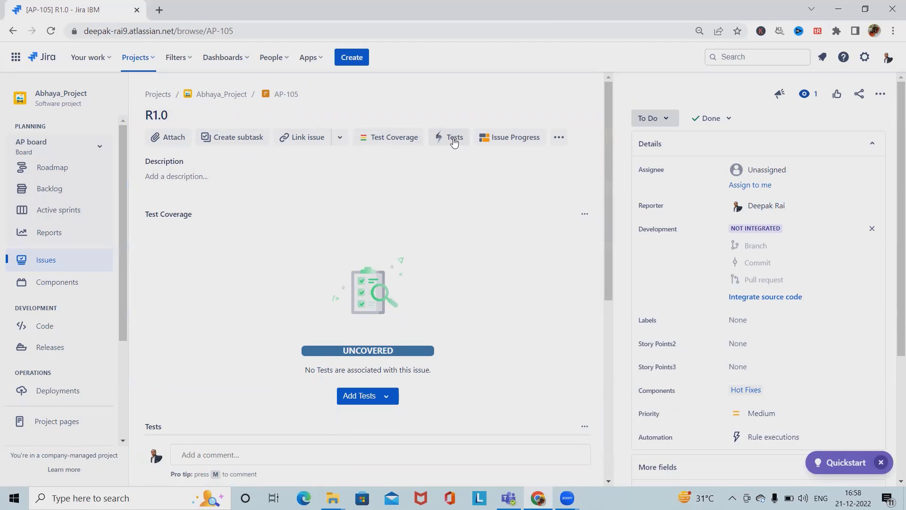
mouse_move(510, 137)
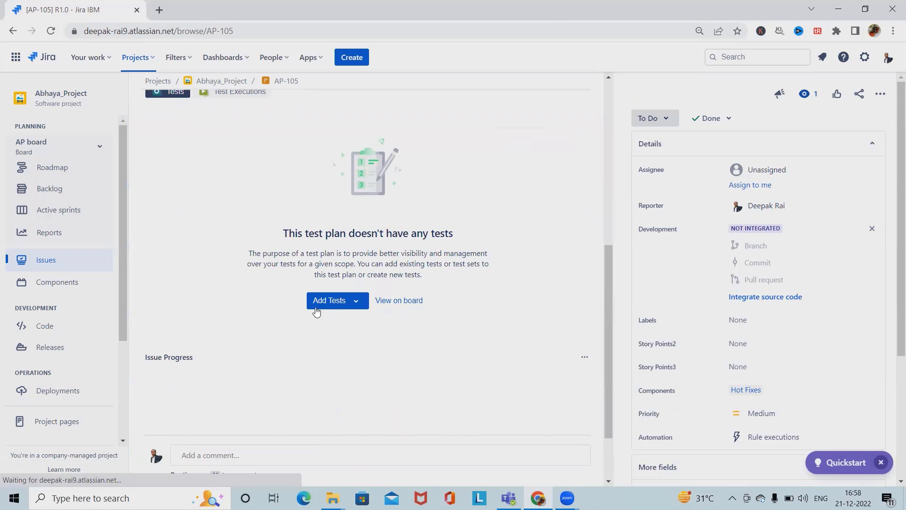
scroll("down", 3)
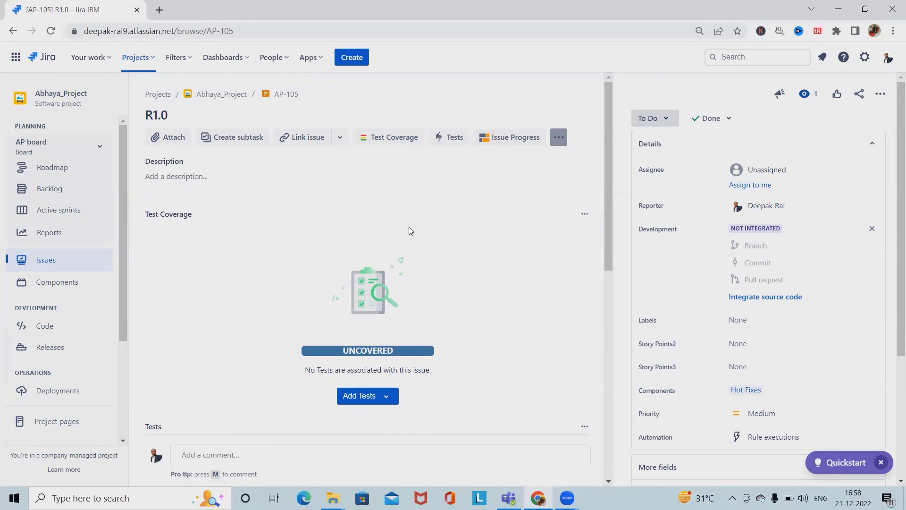
left_click(57, 344)
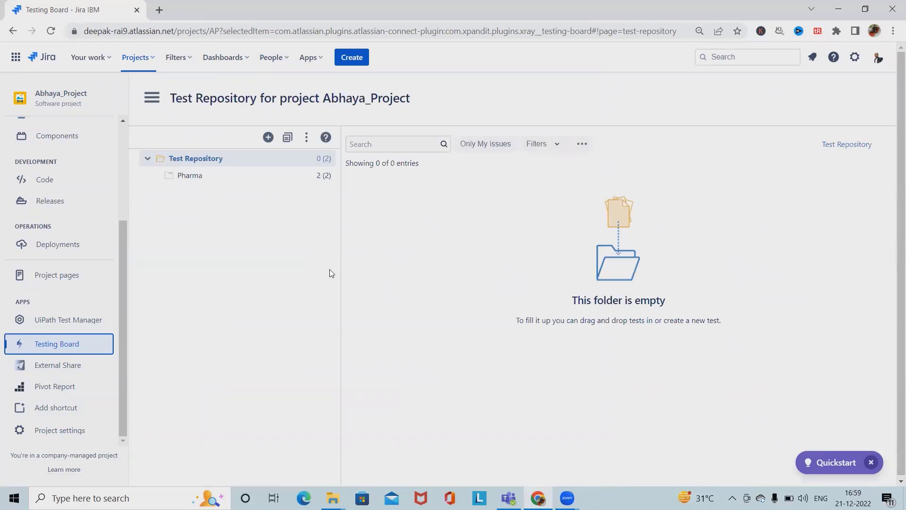
From the Test Repository, bring up the issue search listing test plans AP-105 R1.0 and AP-104 Quick_Regression.
left_click(190, 176)
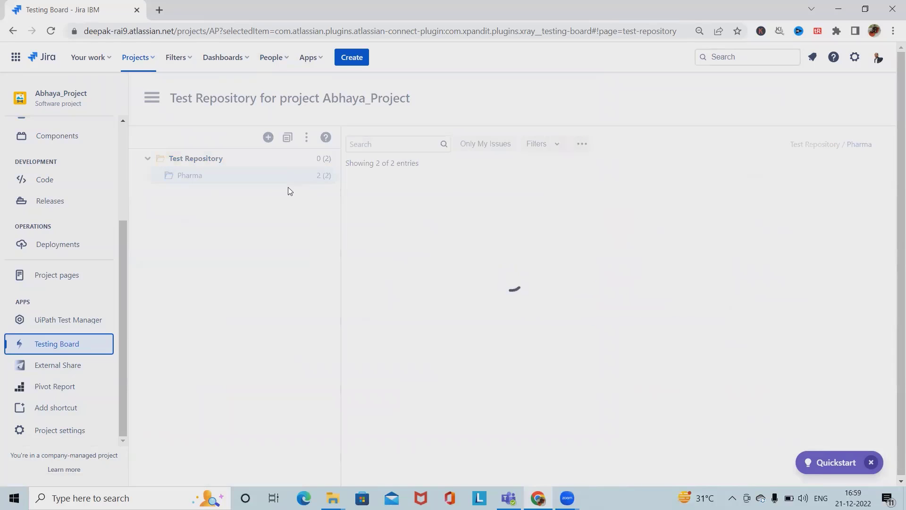
left_click(190, 176)
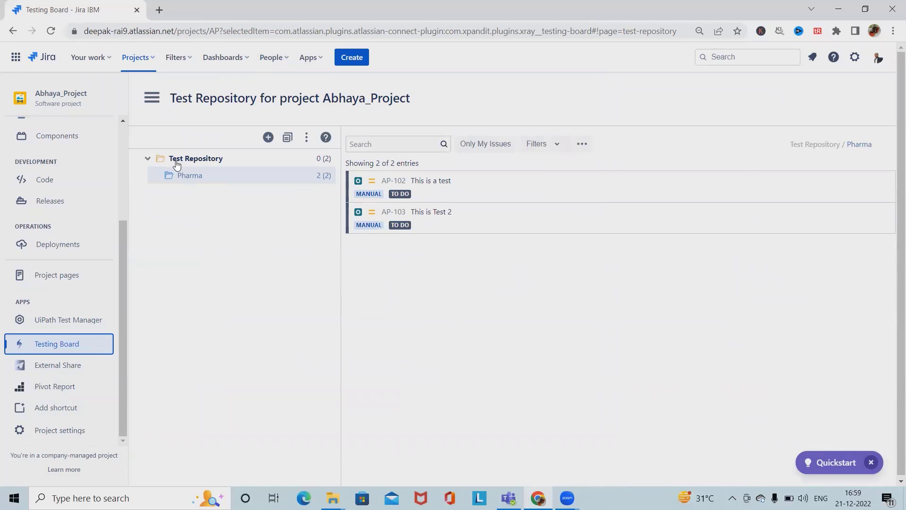
left_click(196, 158)
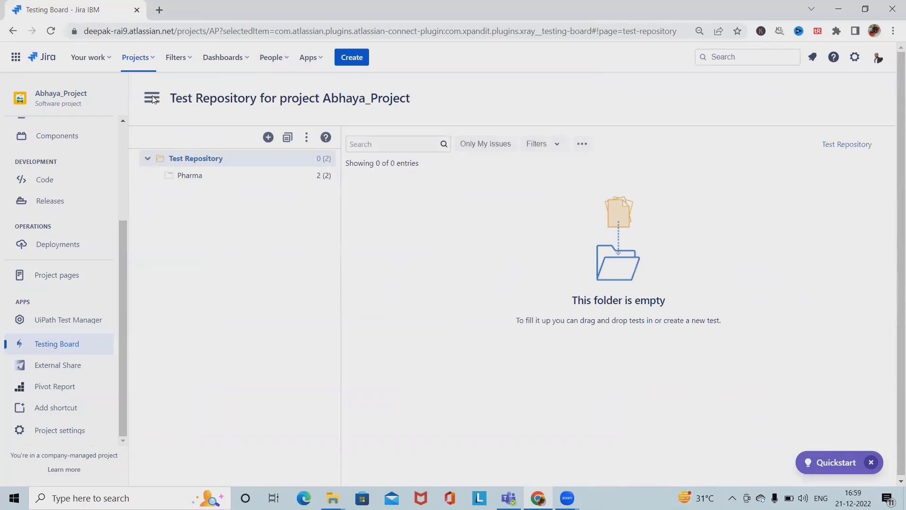
left_click(152, 97)
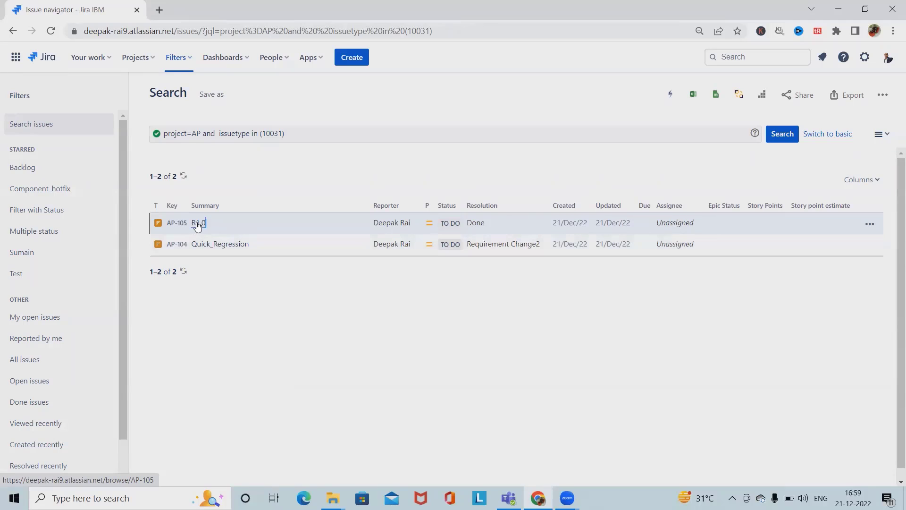
Open AP-105 R1.0 and show the Add Tests choices under its Test Coverage.
left_click(199, 223)
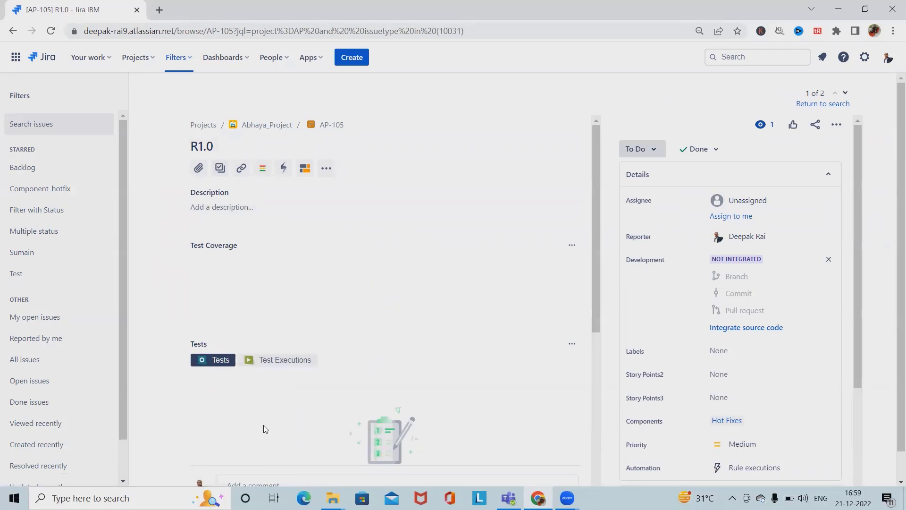
scroll("down", 3)
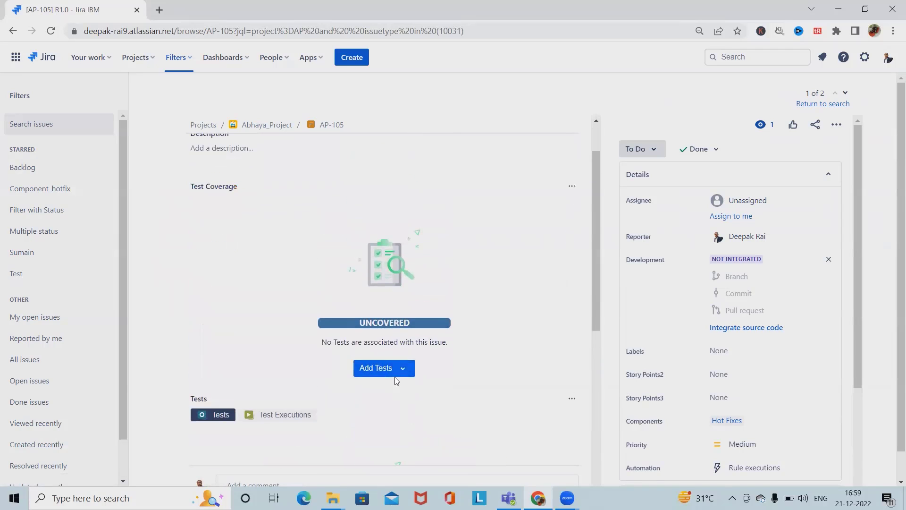
left_click(376, 367)
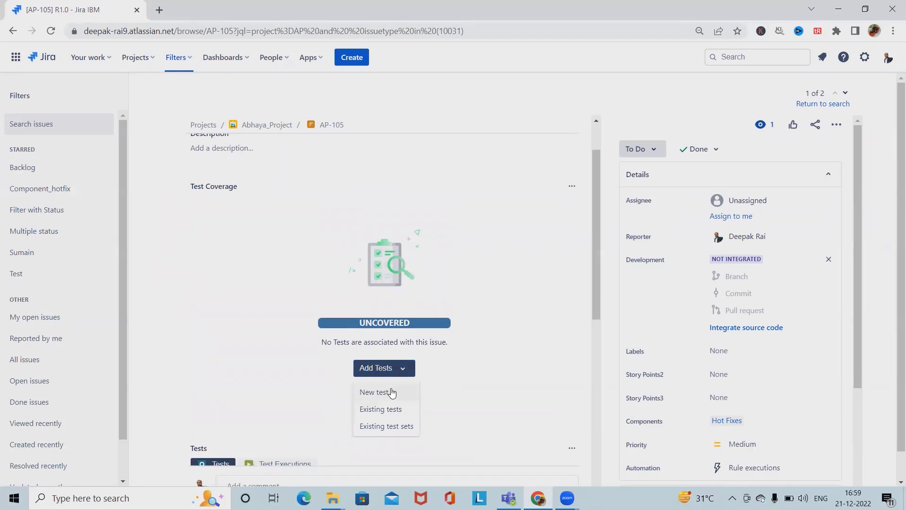
mouse_move(378, 402)
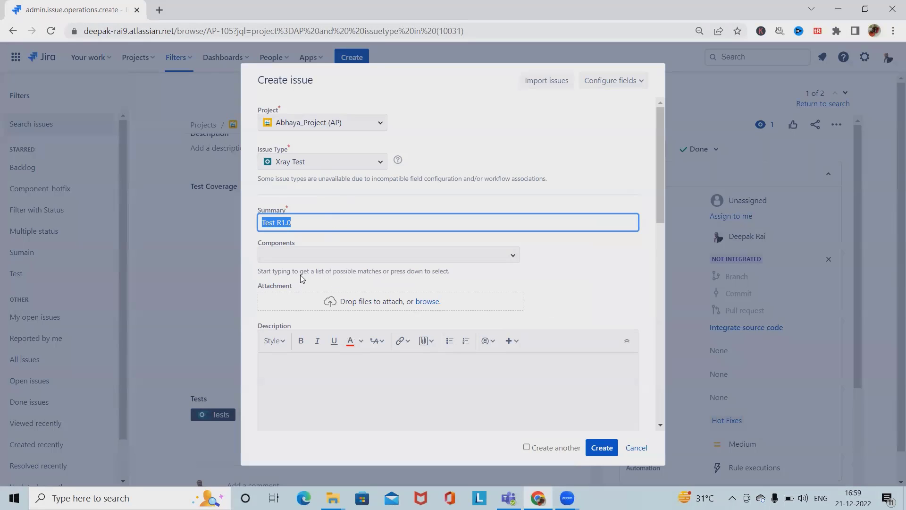
Create the new Xray Test 'Test R1.0' with resolution Environment, adding AP-106 to R1.0's coverage.
scroll("down", 3)
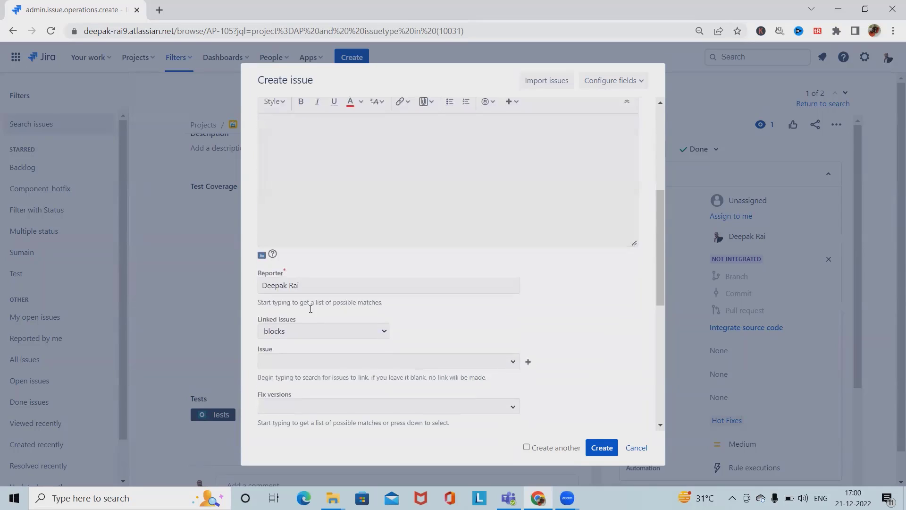
scroll("down", 3)
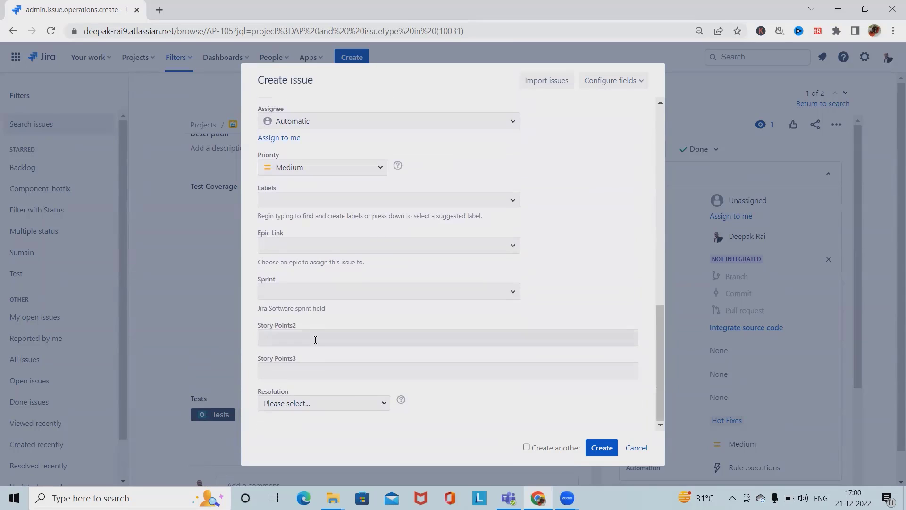
left_click(323, 403)
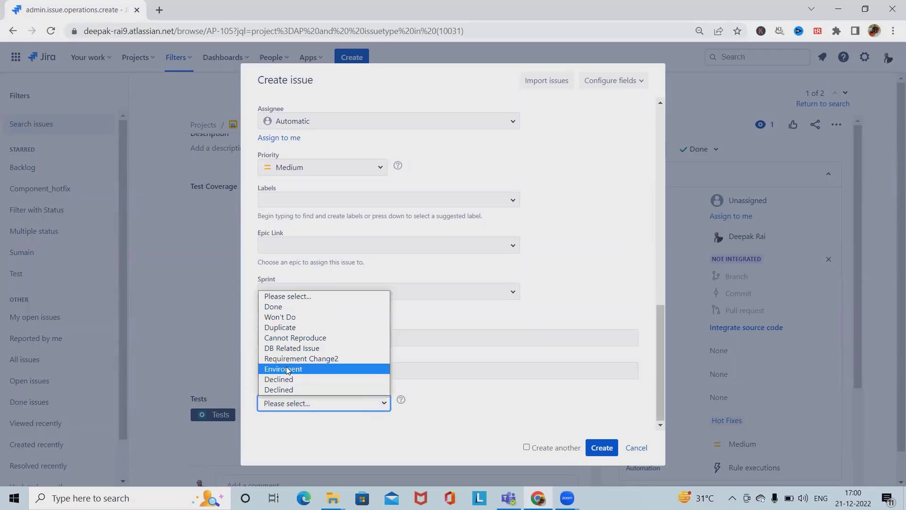
left_click(283, 370)
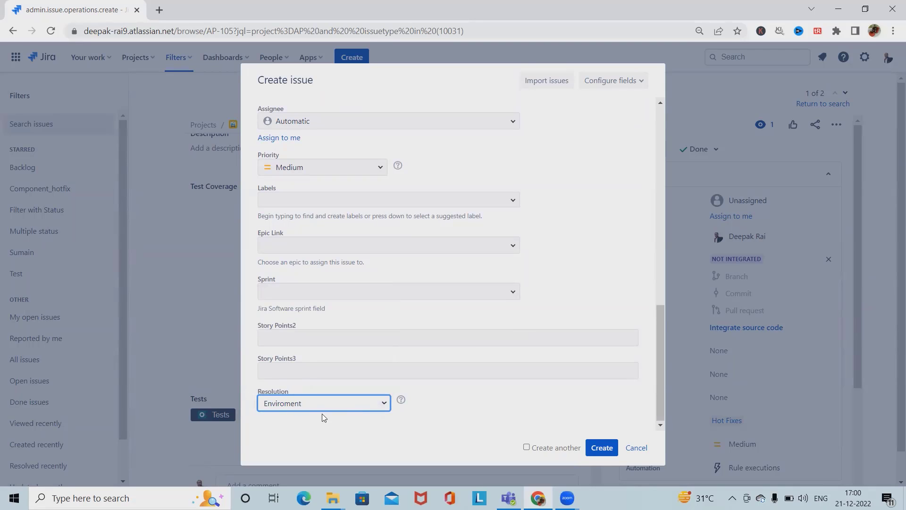
left_click(602, 448)
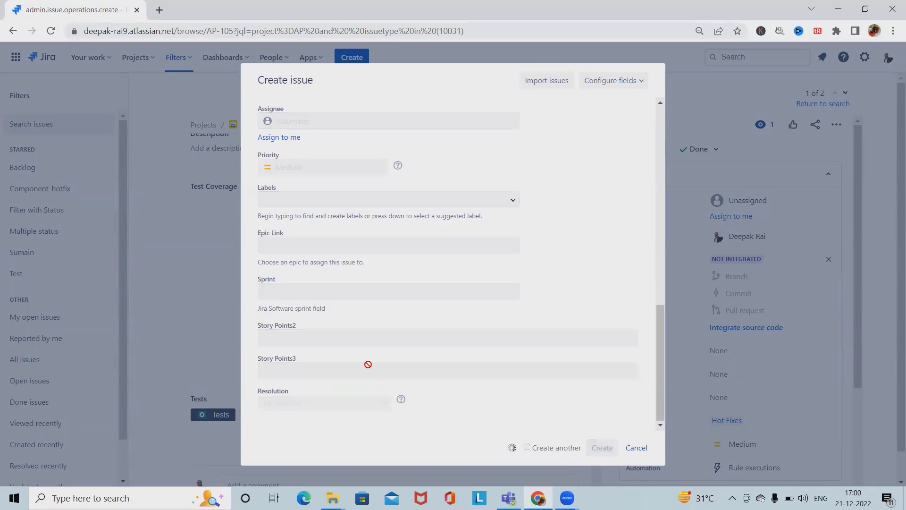
left_click(601, 447)
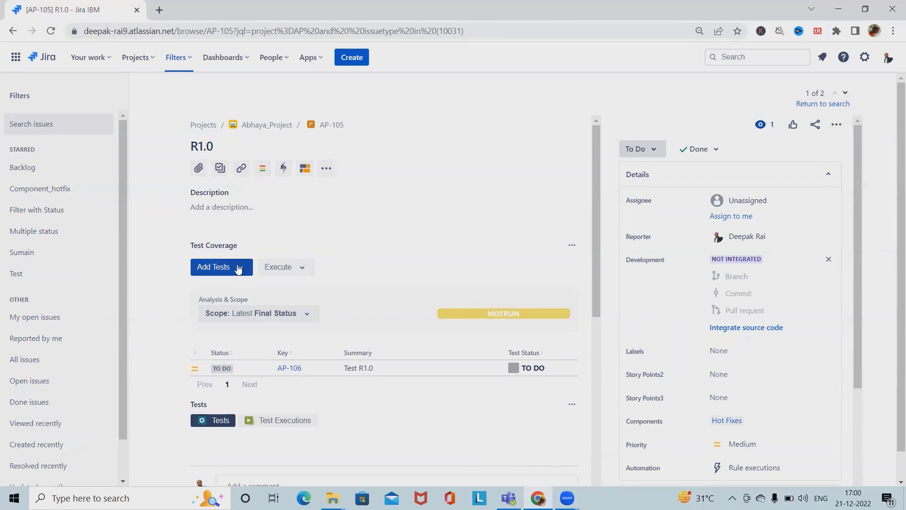
Add the existing tests AP-103, AP-102 and AP-52 so R1.0's coverage lists four tests.
left_click(220, 266)
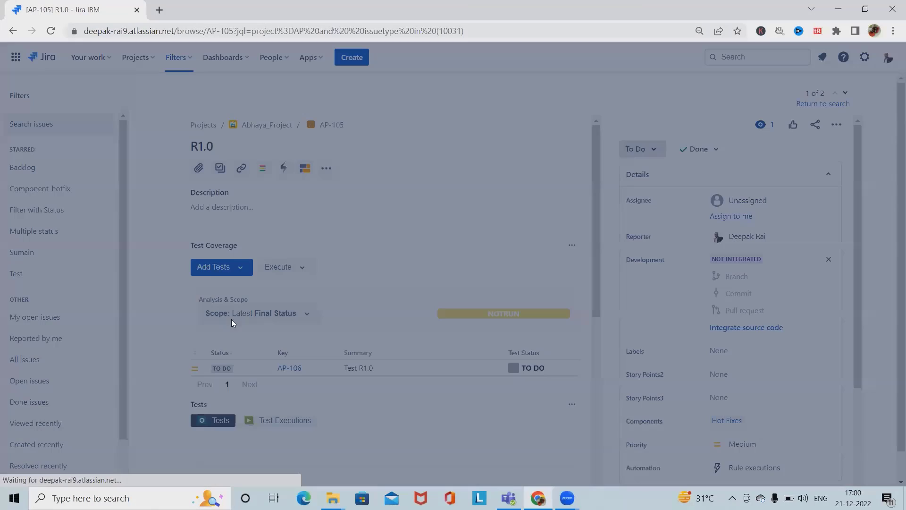
left_click(213, 266)
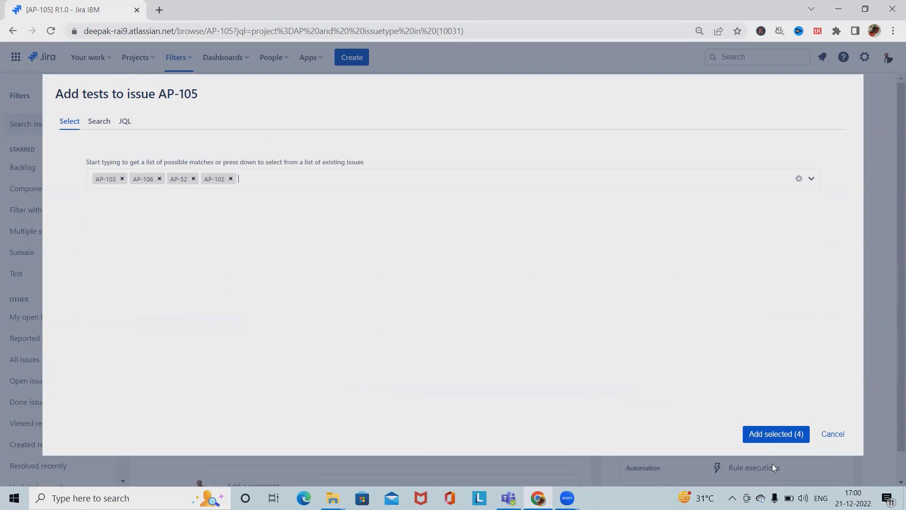
left_click(776, 435)
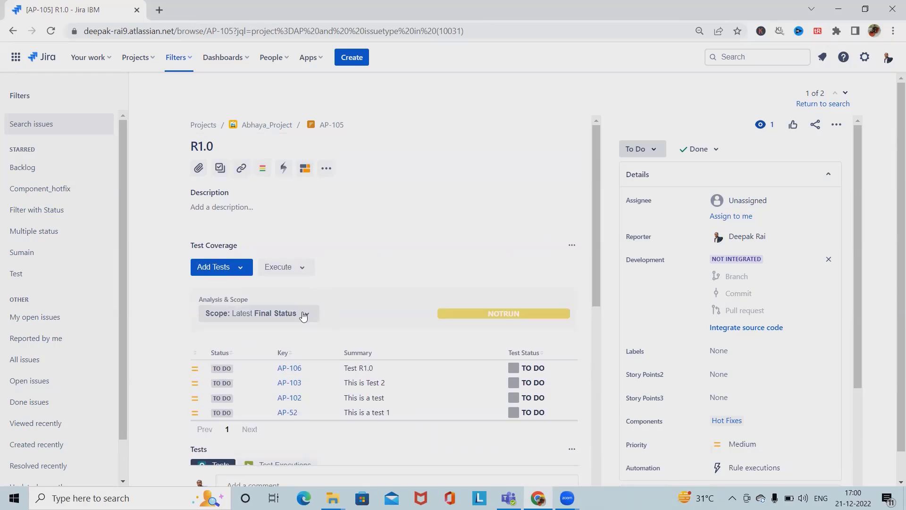
Search for AP and open test AP-102 'This is a test' from the results.
scroll("down", 3)
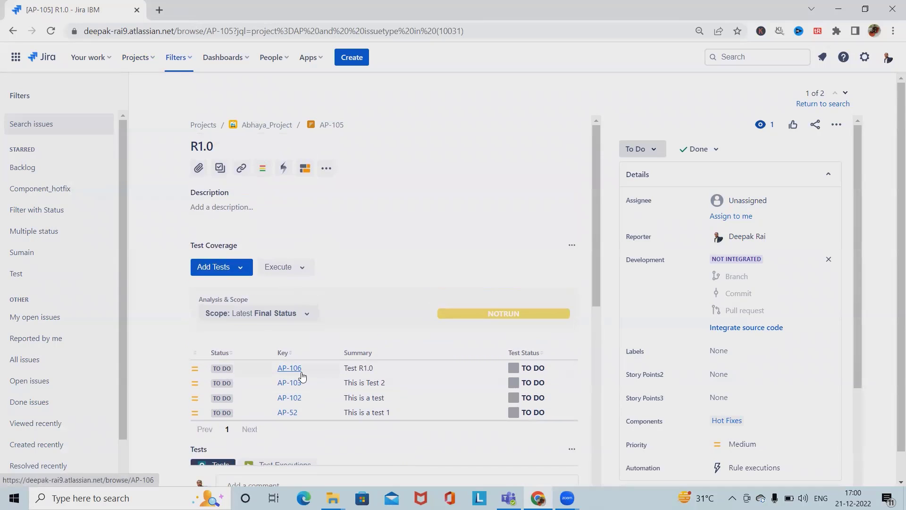
mouse_move(295, 402)
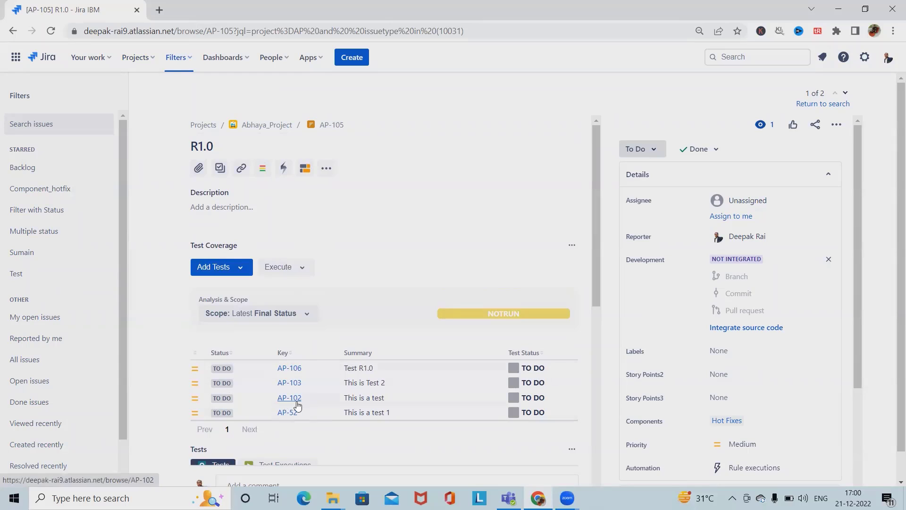
left_click(758, 57)
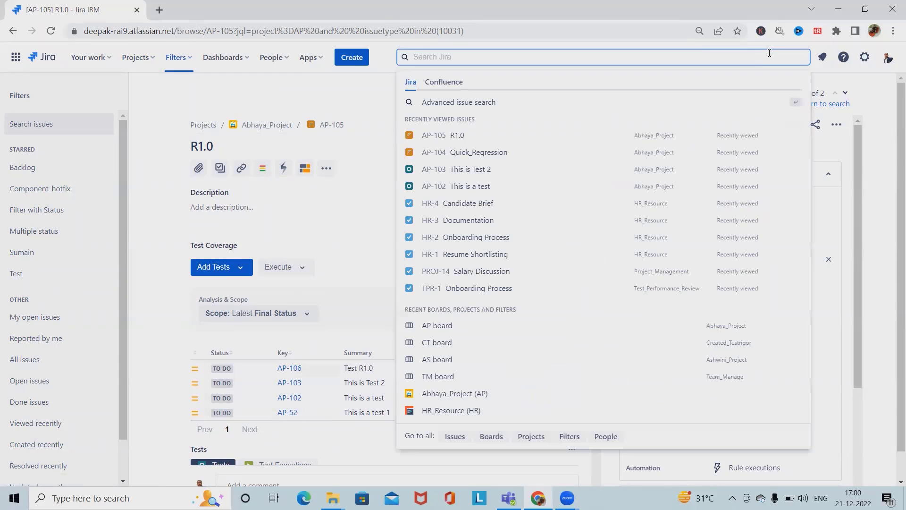
type("AP")
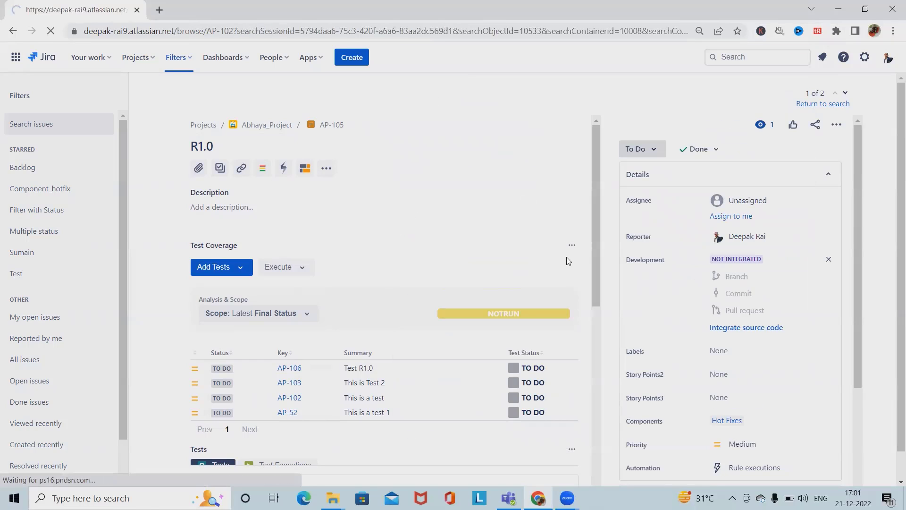
left_click(289, 401)
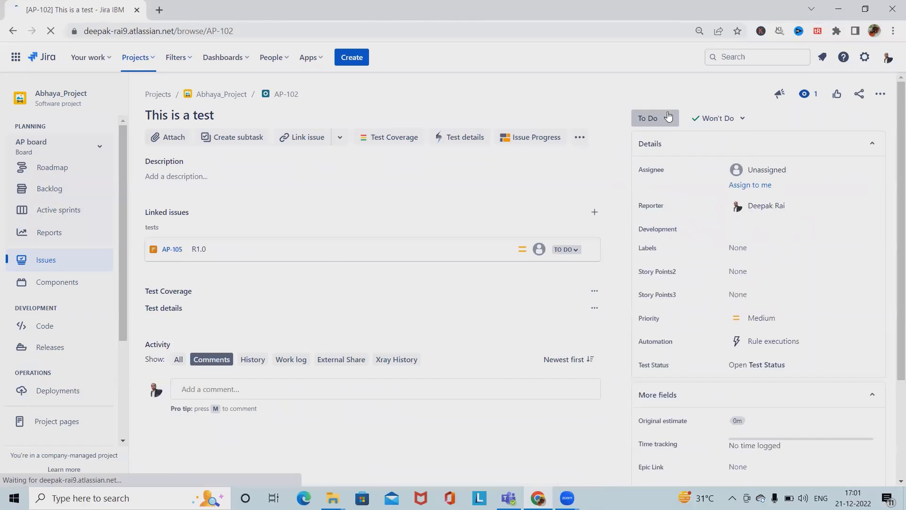
Mark AP-102 as Done, then open AP-106 Test R1.0 from the Testing Board's Test Repository.
left_click(655, 118)
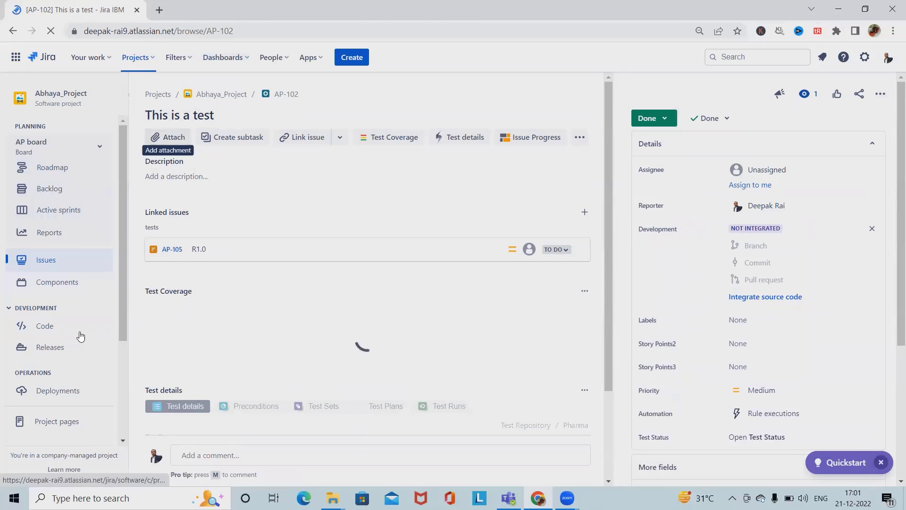
left_click(56, 344)
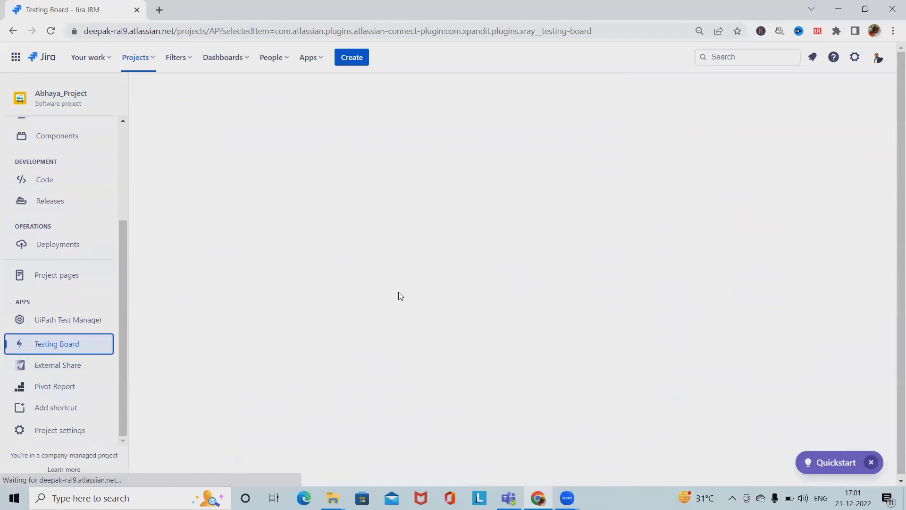
left_click(57, 343)
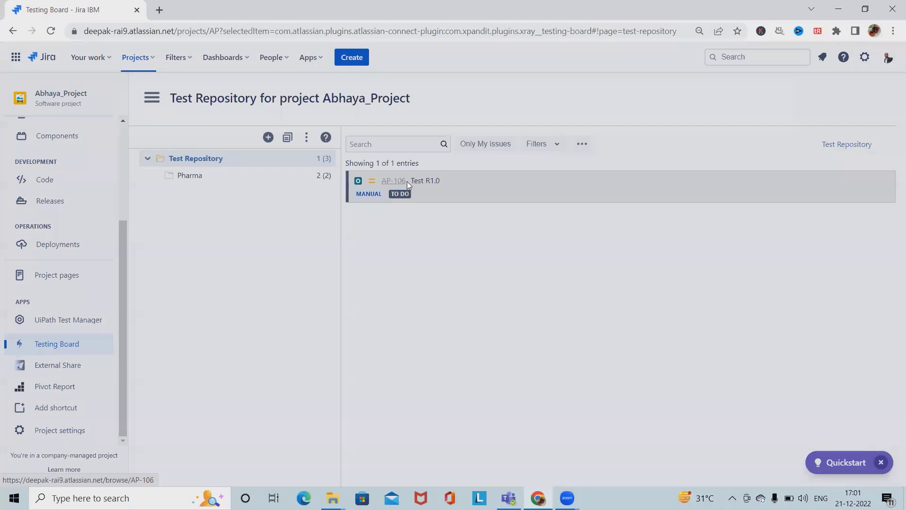
left_click(393, 180)
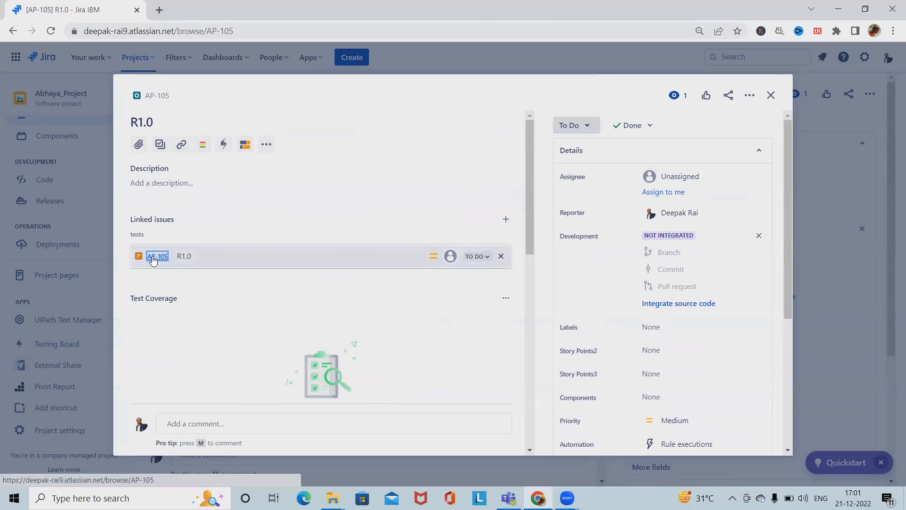
Transition the R1.0 plan AP-105 through WIP to Done and open its full issue page.
left_click(476, 256)
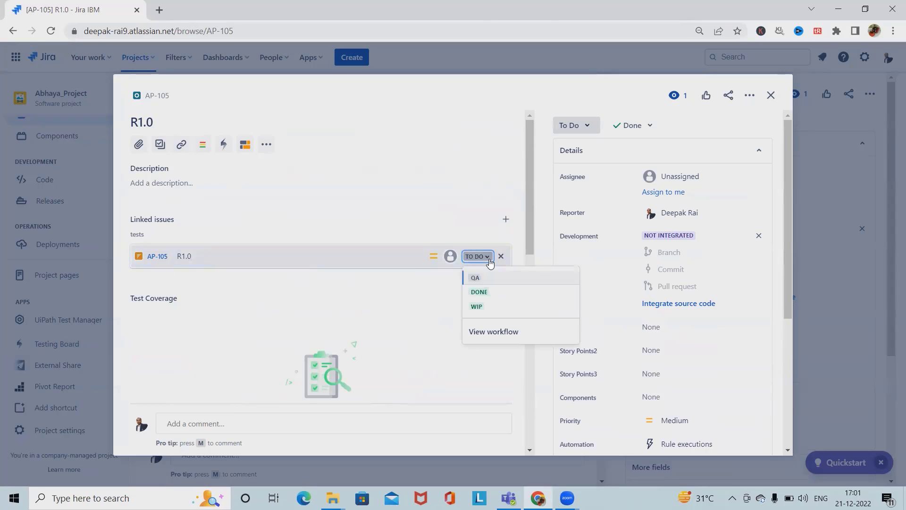
left_click(476, 306)
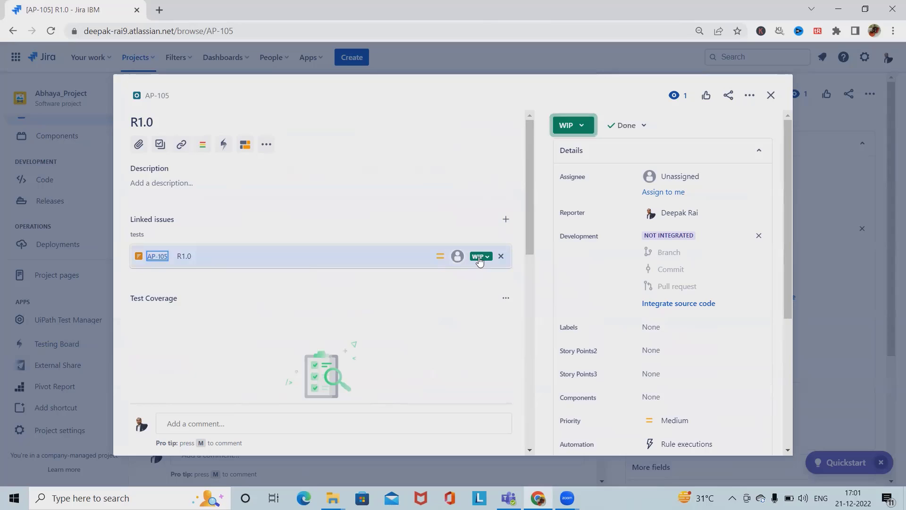
left_click(573, 125)
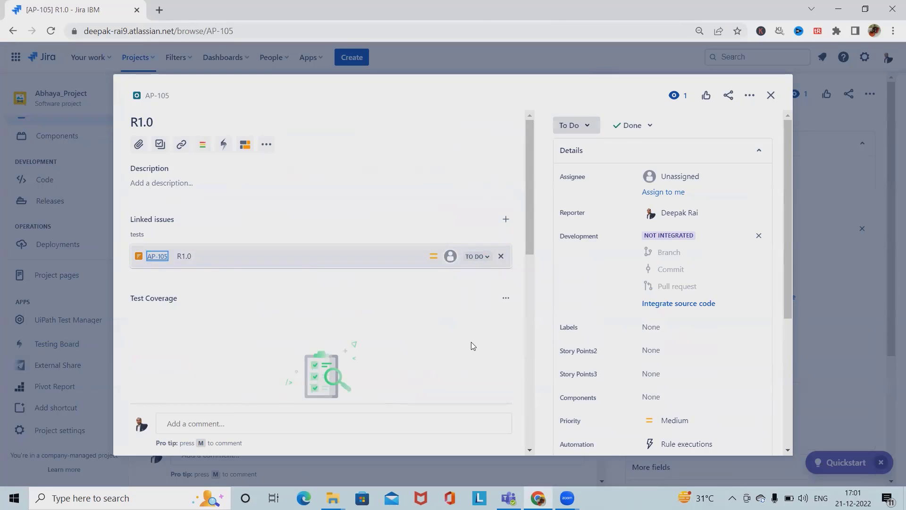
left_click(475, 256)
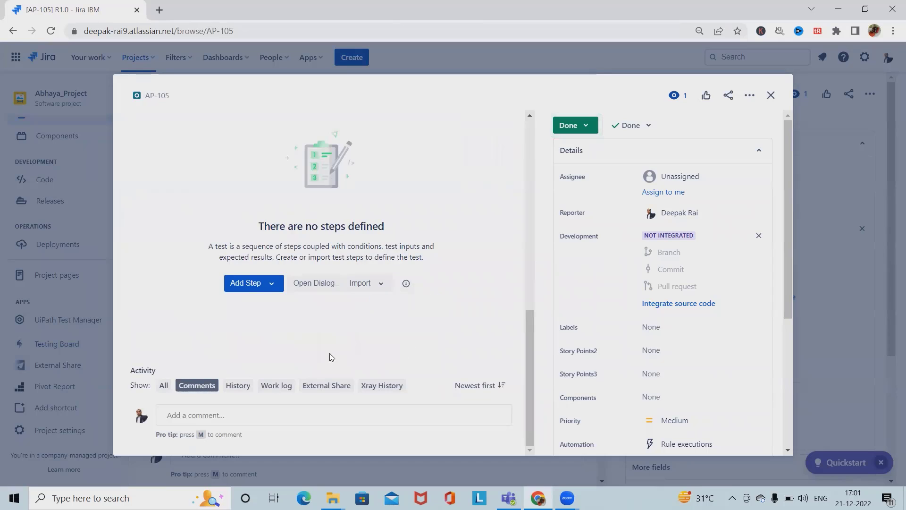
mouse_move(277, 335)
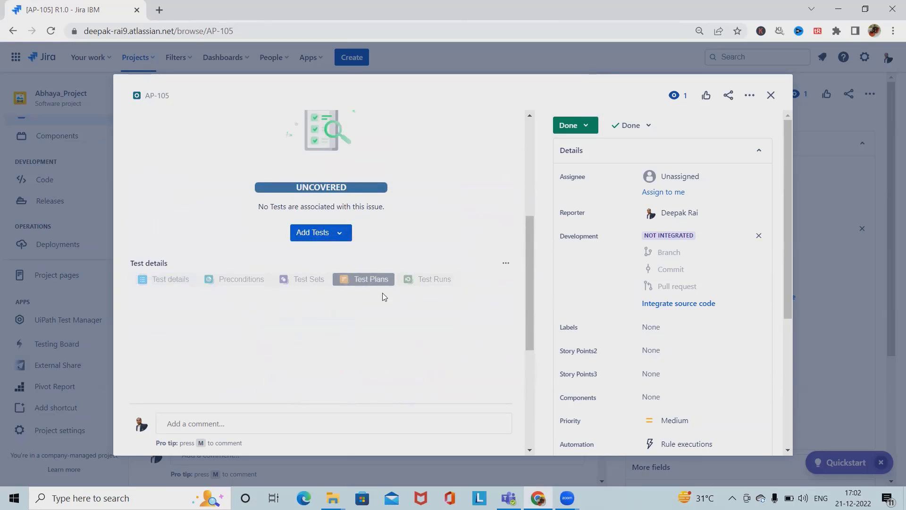
left_click(369, 279)
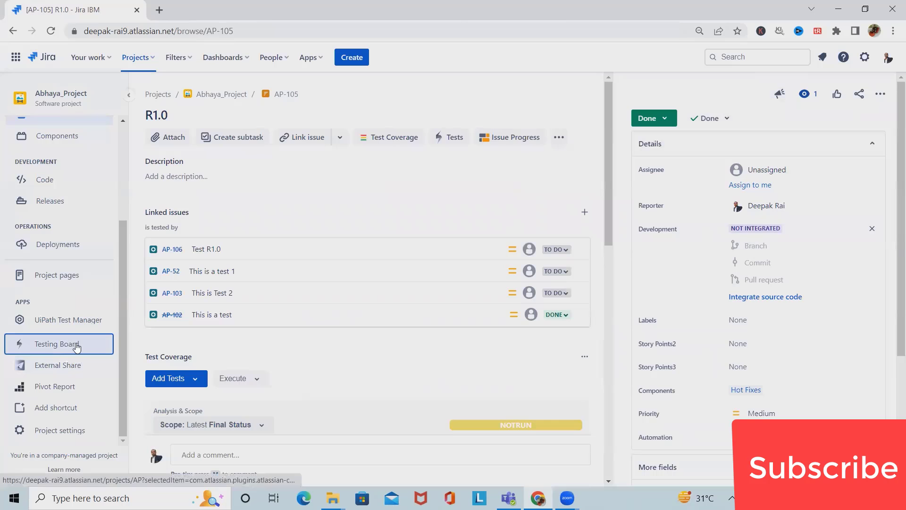
Open AP-105 R1.0 under Test Plans on the Testing Board and start adding tests to it.
left_click(56, 344)
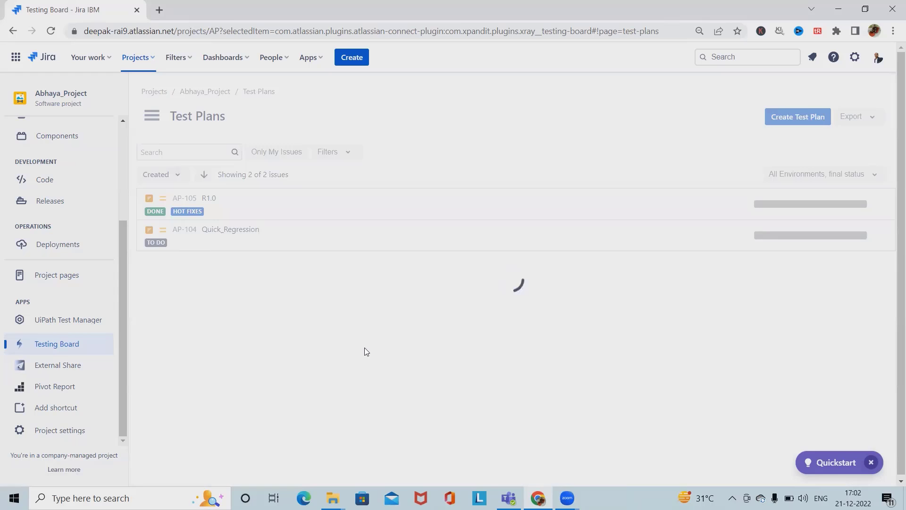
left_click(209, 197)
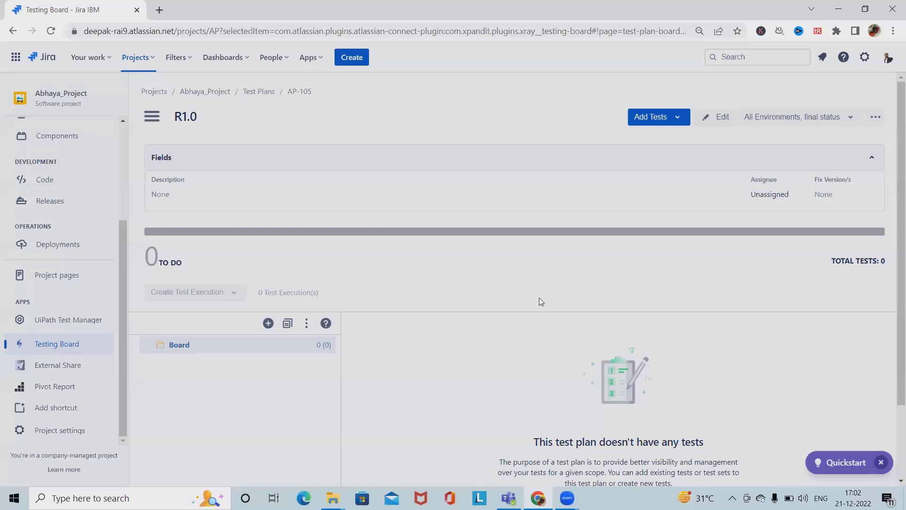
left_click(651, 117)
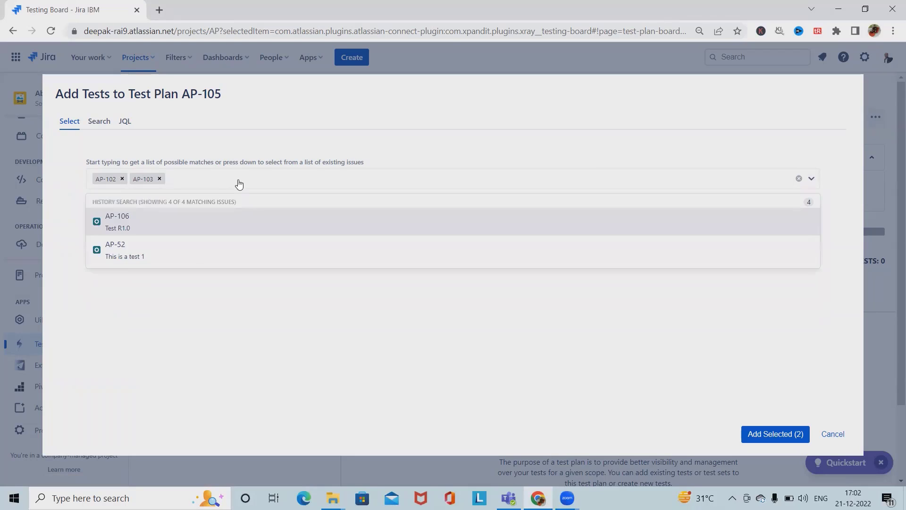
Add the selected tests (including AP-52) to the plan and open test plan R1.0.
left_click(125, 249)
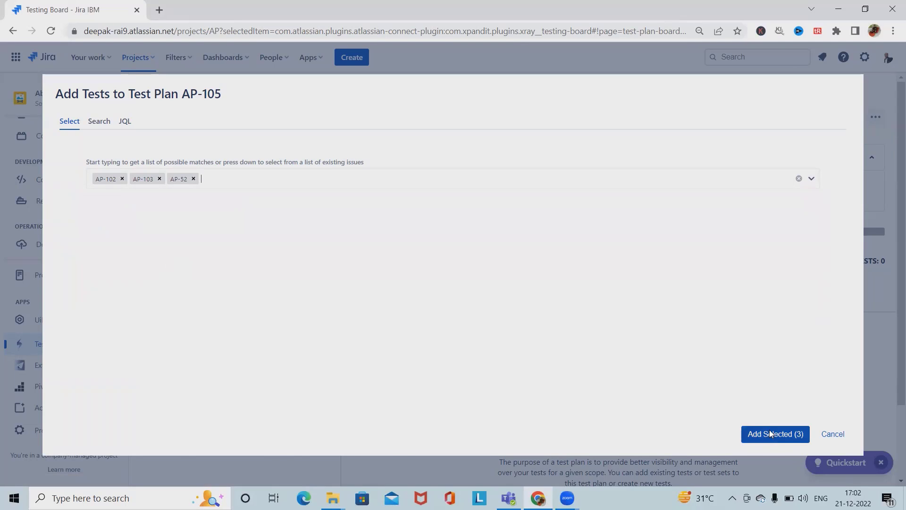
left_click(775, 434)
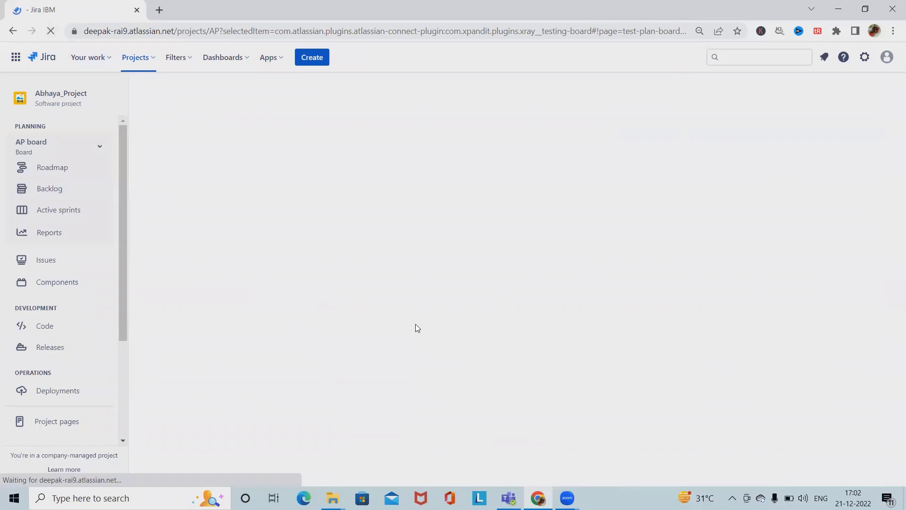
left_click(57, 344)
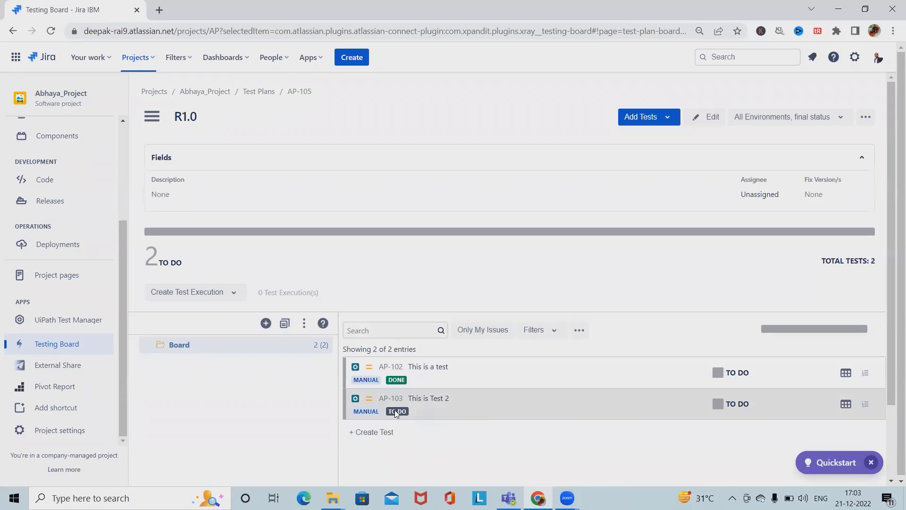
mouse_move(365, 411)
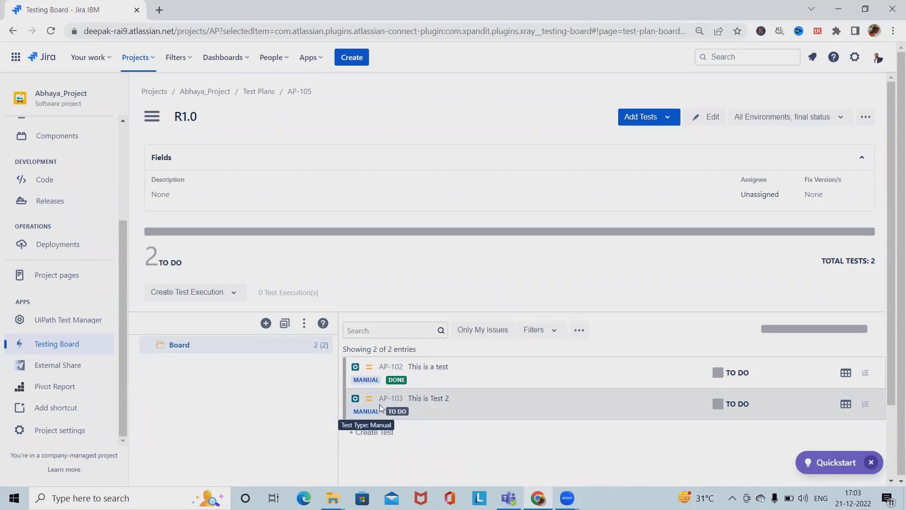
Change Test 2 (AP-103) from To Do to Done and close its details.
left_click(391, 397)
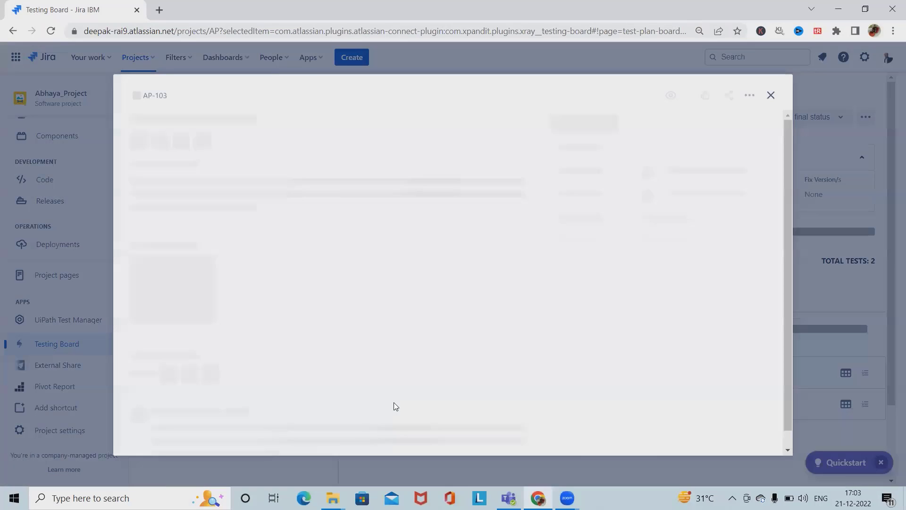
left_click(574, 124)
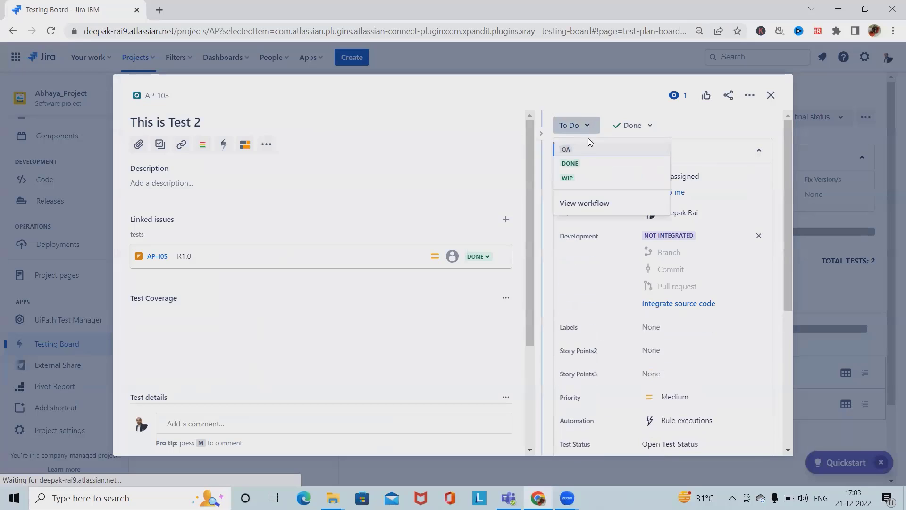
left_click(569, 163)
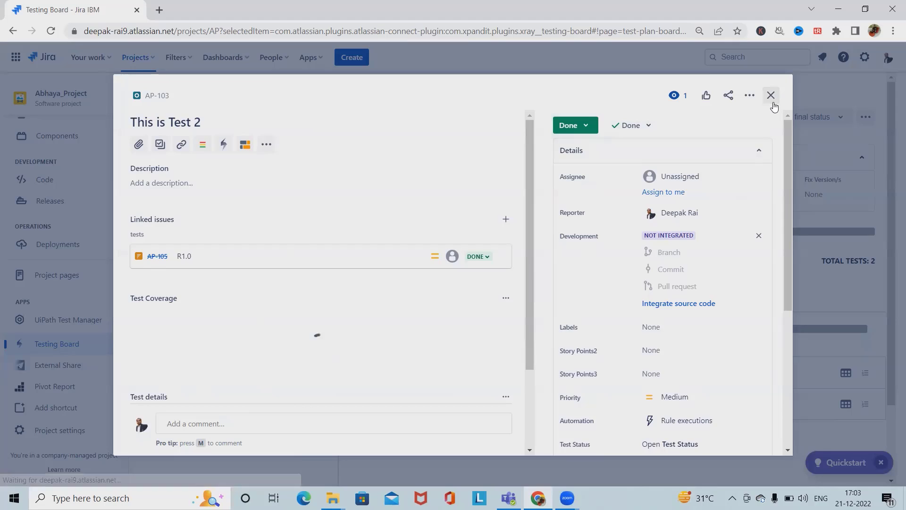
left_click(771, 95)
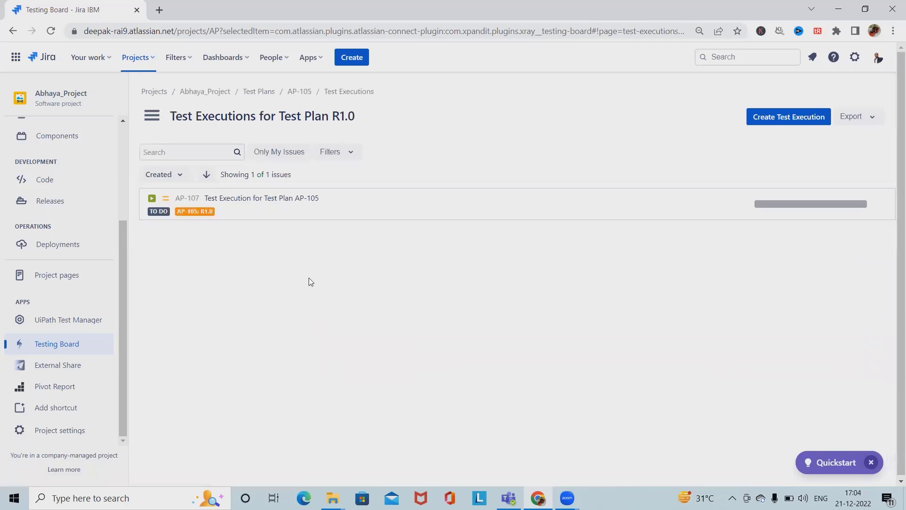
Cancel the Create Test Execution dialog and go back to the Test Plans list.
left_click(789, 116)
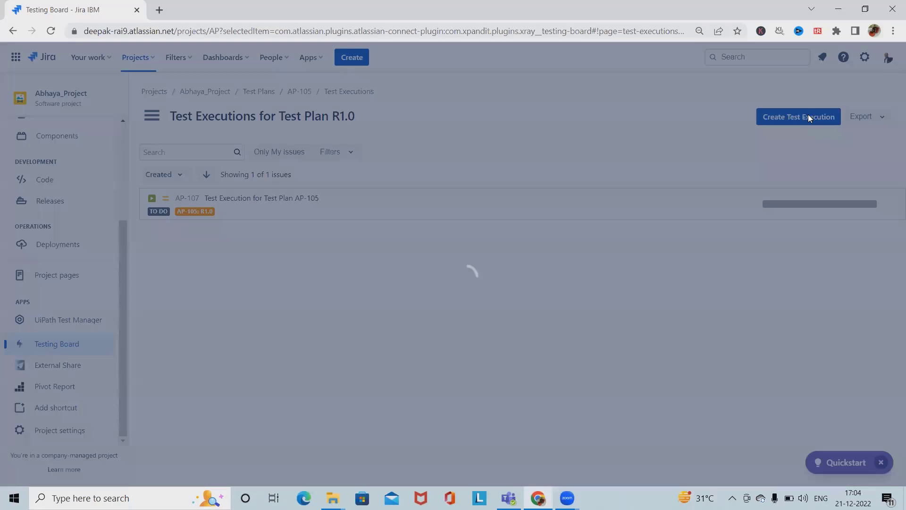
left_click(798, 116)
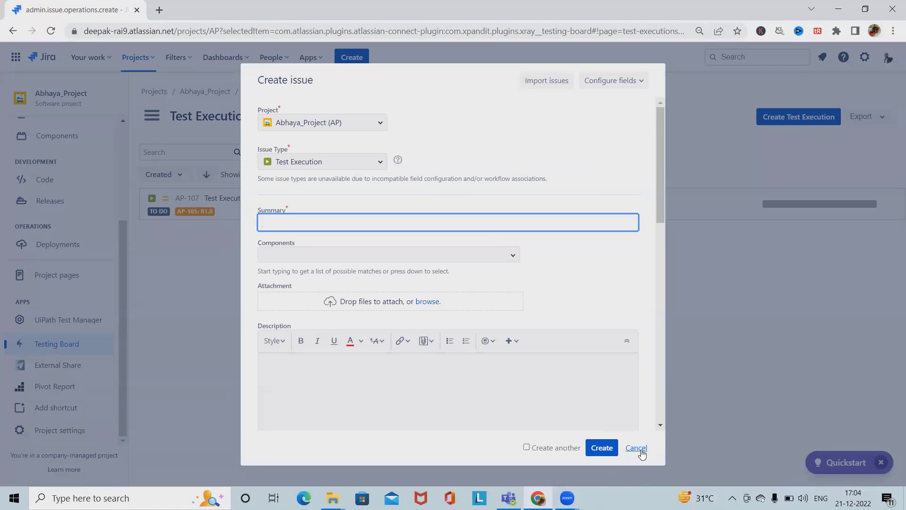
left_click(636, 448)
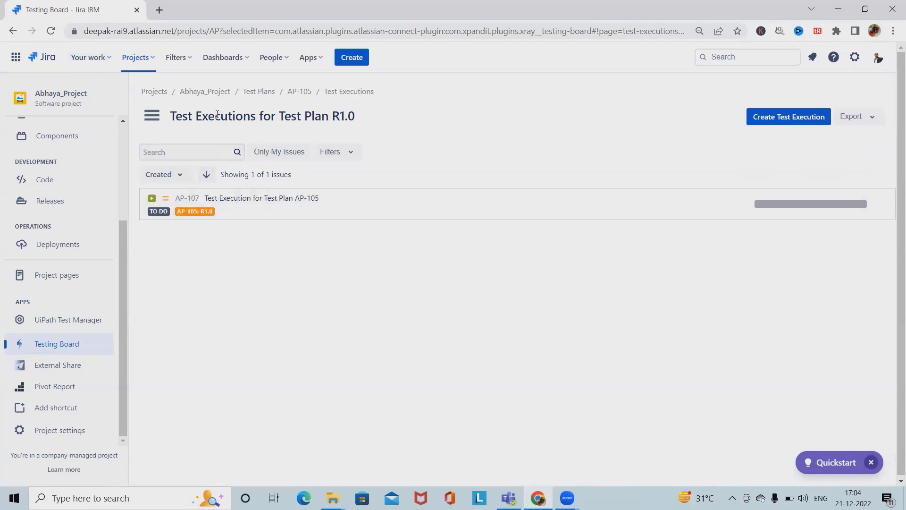
left_click(258, 92)
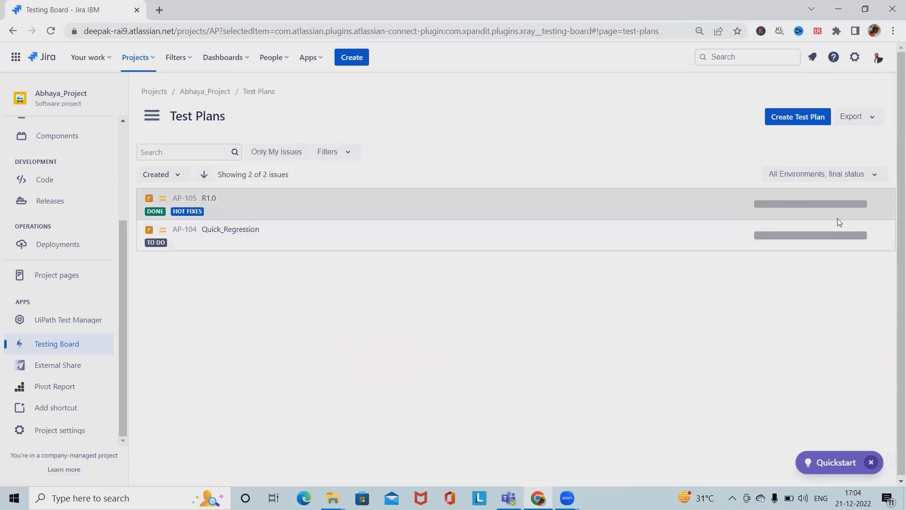
Report final status for Test Environment: UAT and return to the Testing Board test plans.
left_click(816, 174)
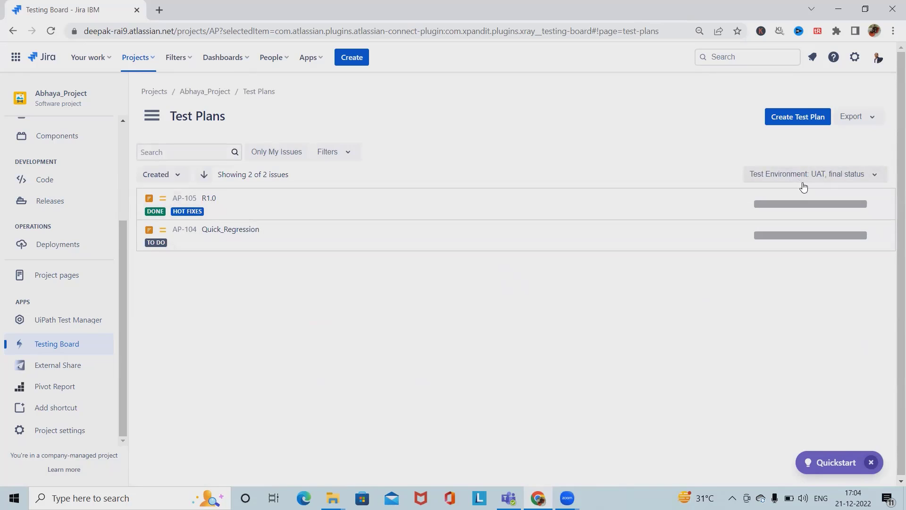
mouse_move(176, 185)
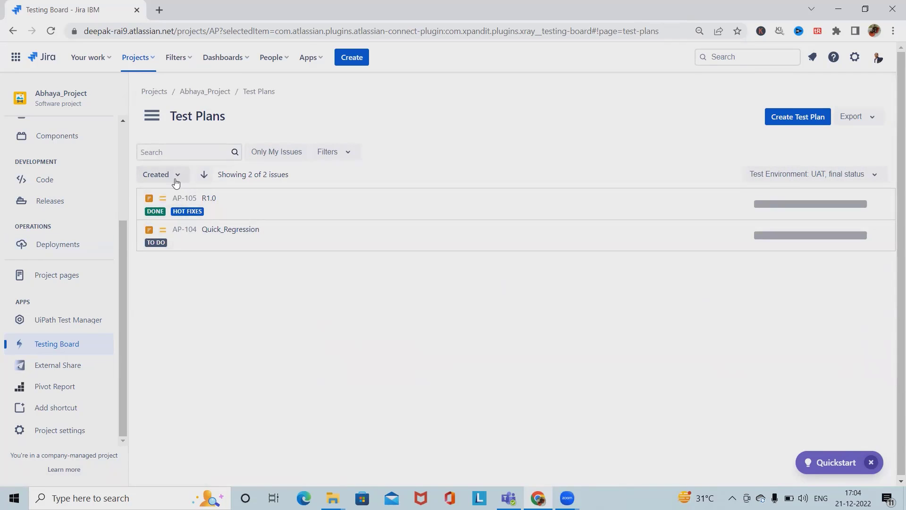
left_click(162, 174)
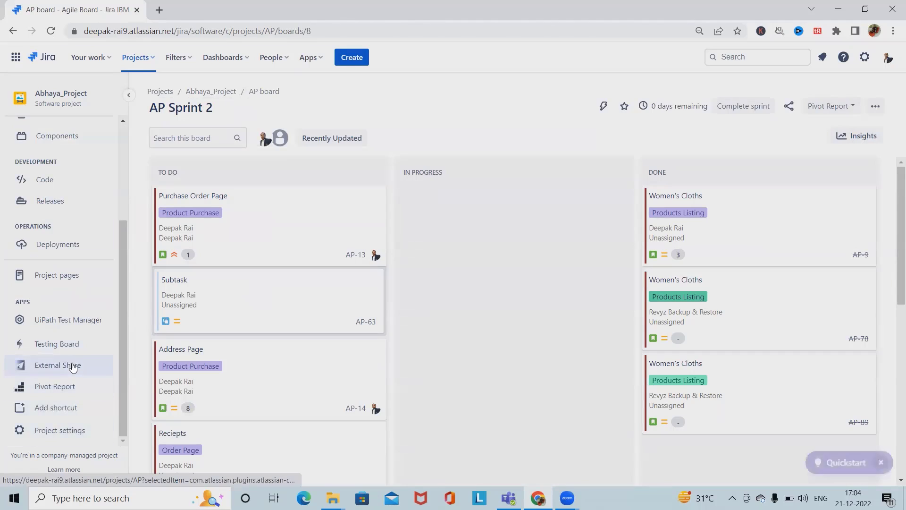
left_click(56, 344)
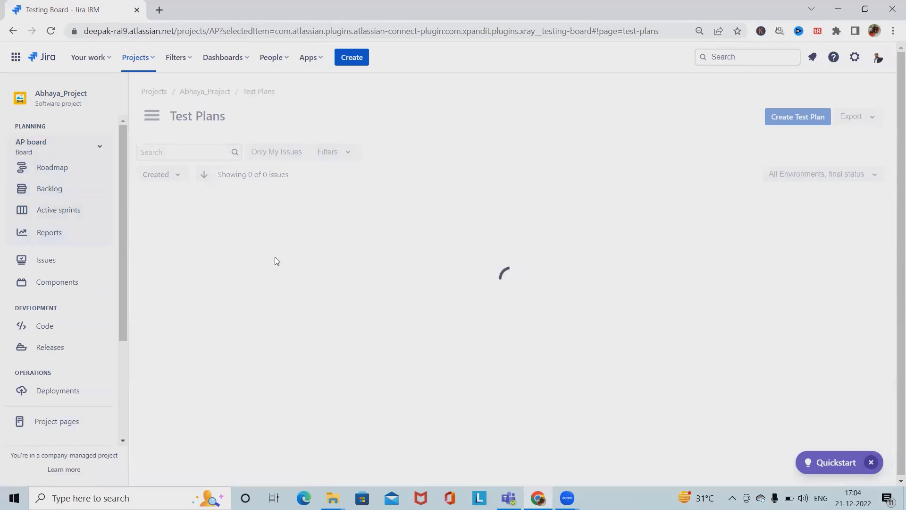
left_click(151, 116)
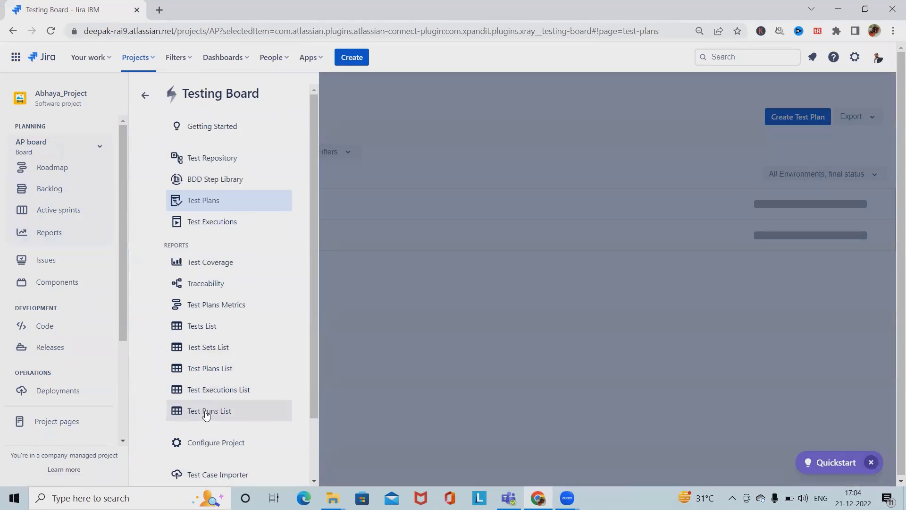
mouse_move(223, 326)
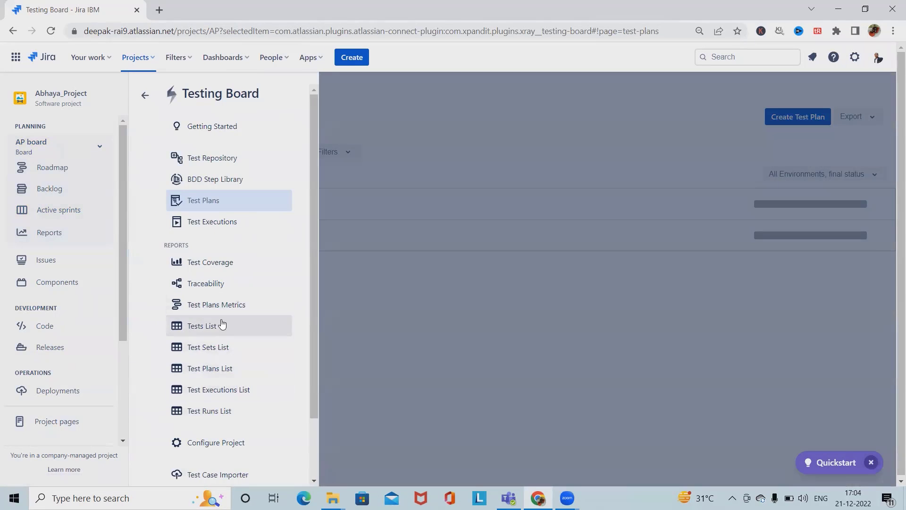
left_click(216, 304)
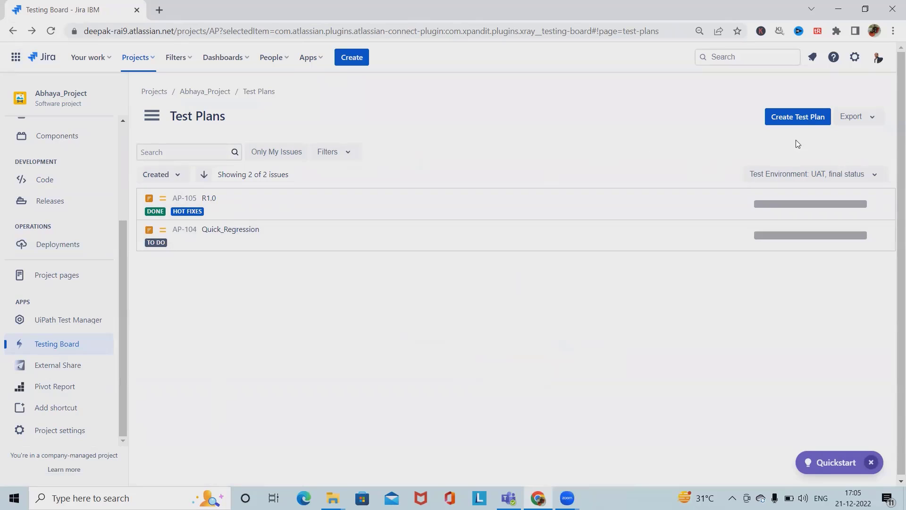
mouse_move(814, 122)
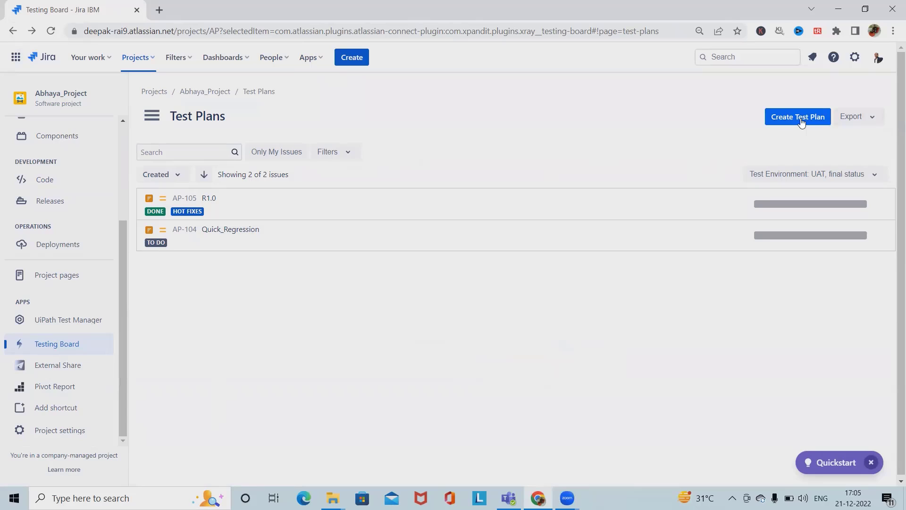
mouse_move(165, 178)
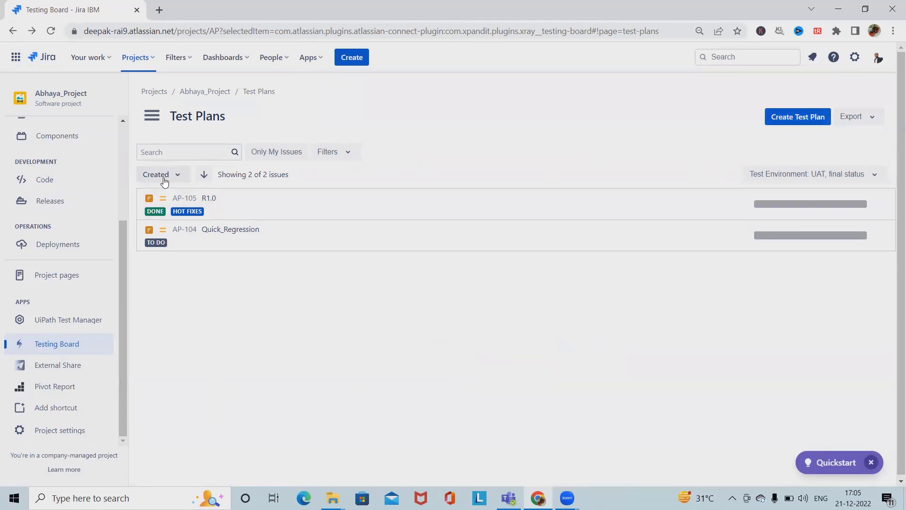
Try Export, Only My Issues and Filters on Test Plans, then bring up the Testing Board menu.
left_click(858, 117)
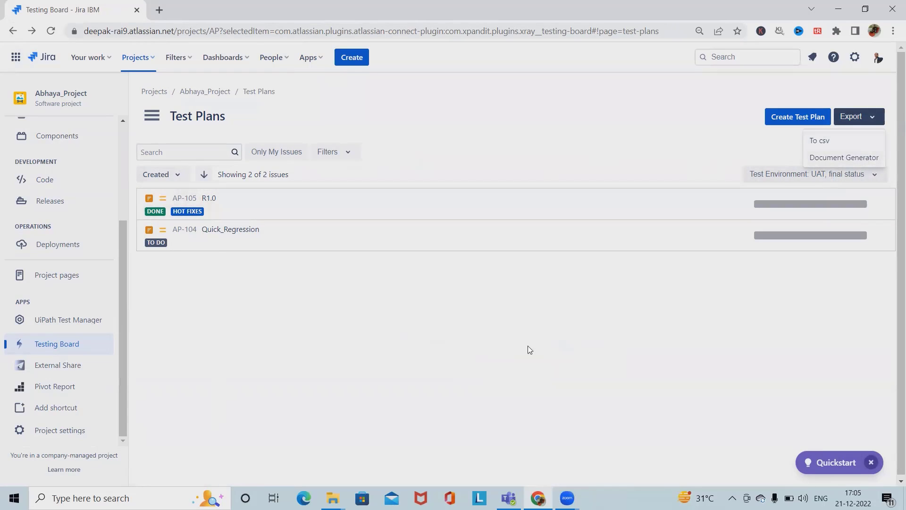
left_click(820, 141)
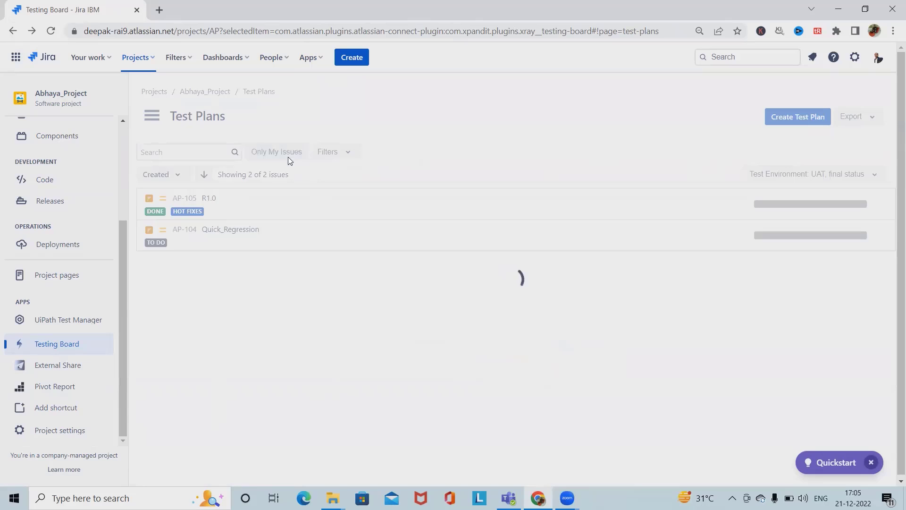
left_click(276, 151)
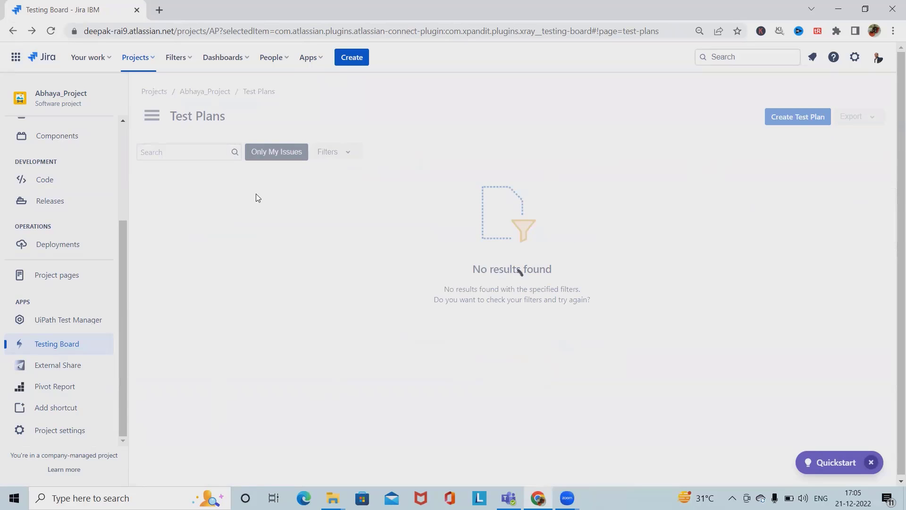
left_click(277, 151)
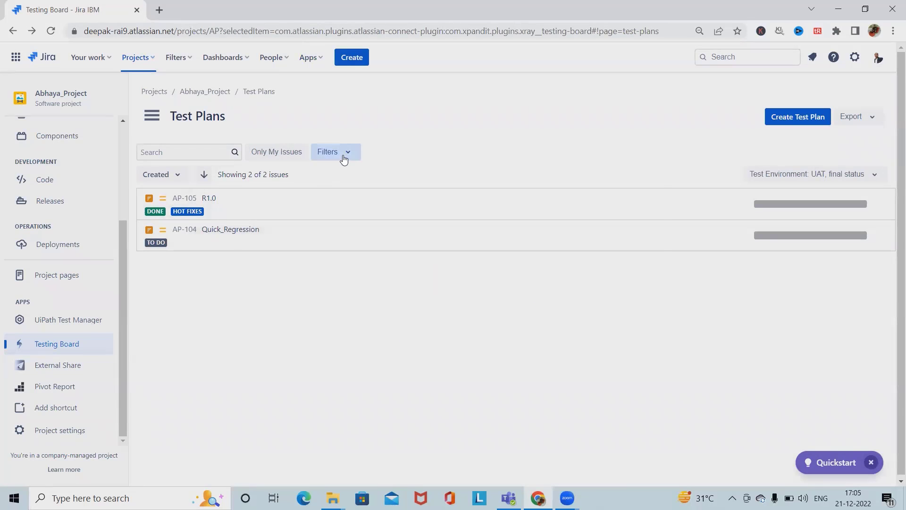
left_click(335, 151)
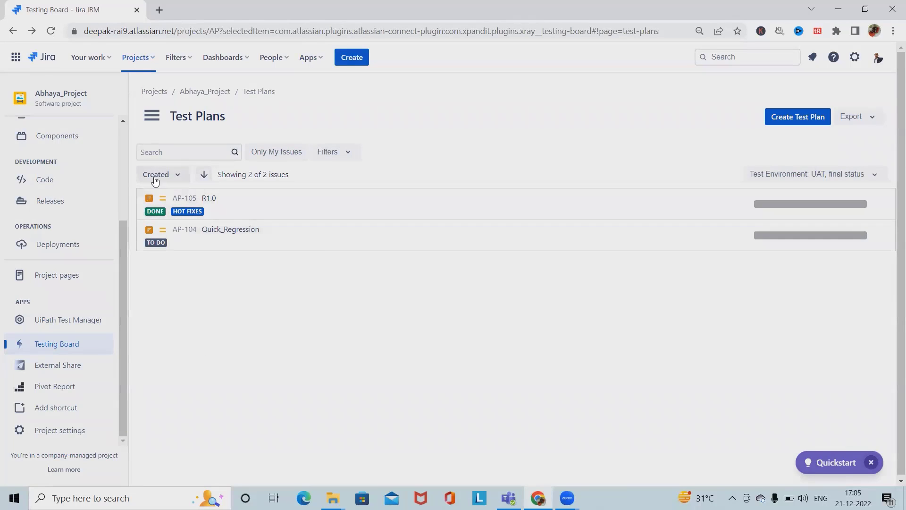
mouse_move(167, 99)
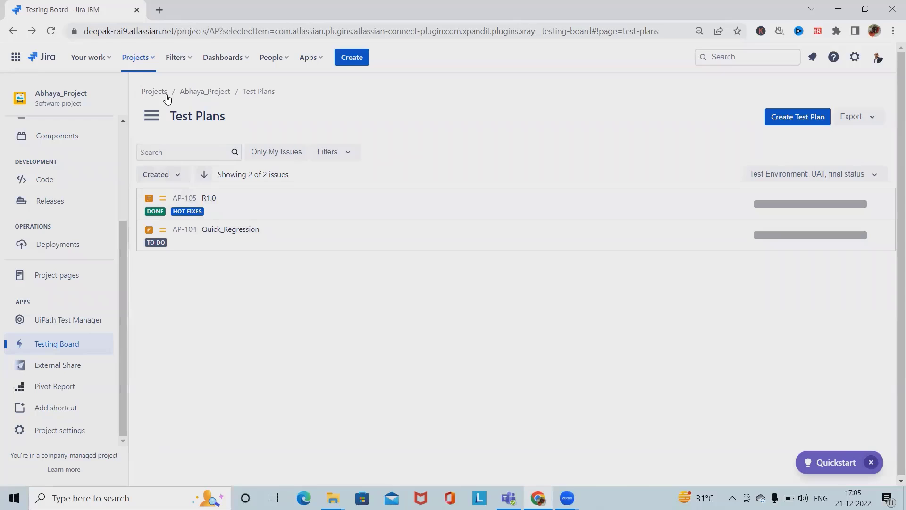
left_click(151, 115)
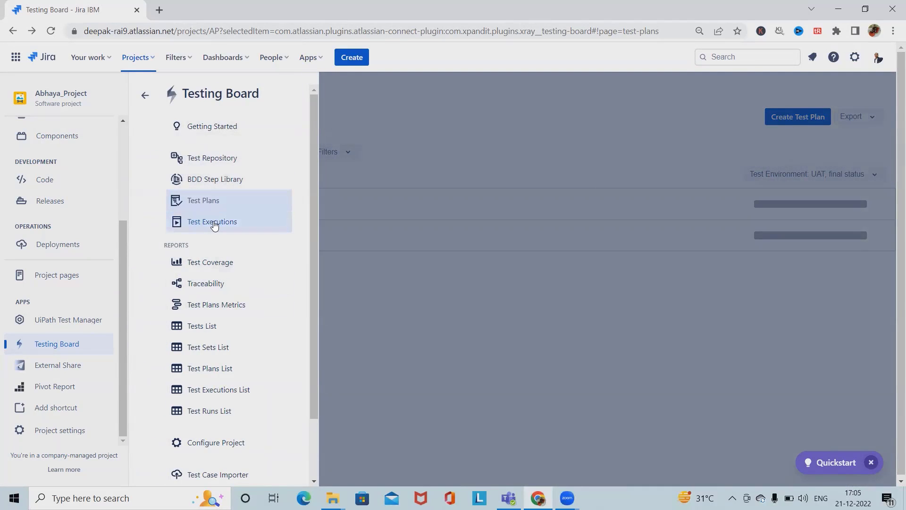
Show the Test Executions list with AP-107 for test plan AP-105, status To Do.
left_click(212, 221)
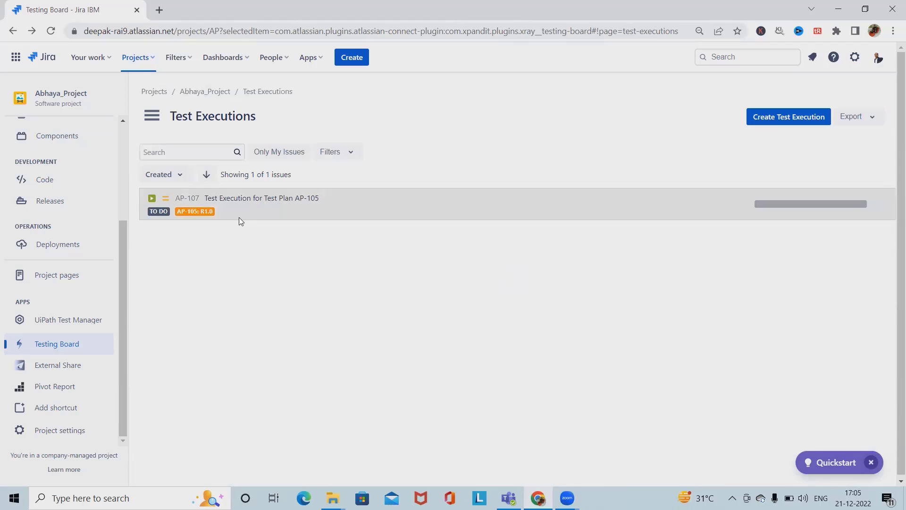
mouse_move(242, 221)
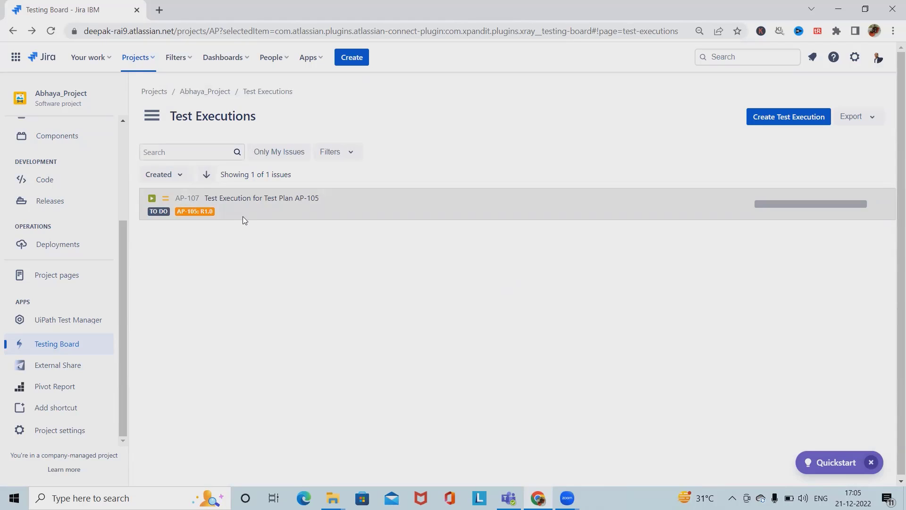